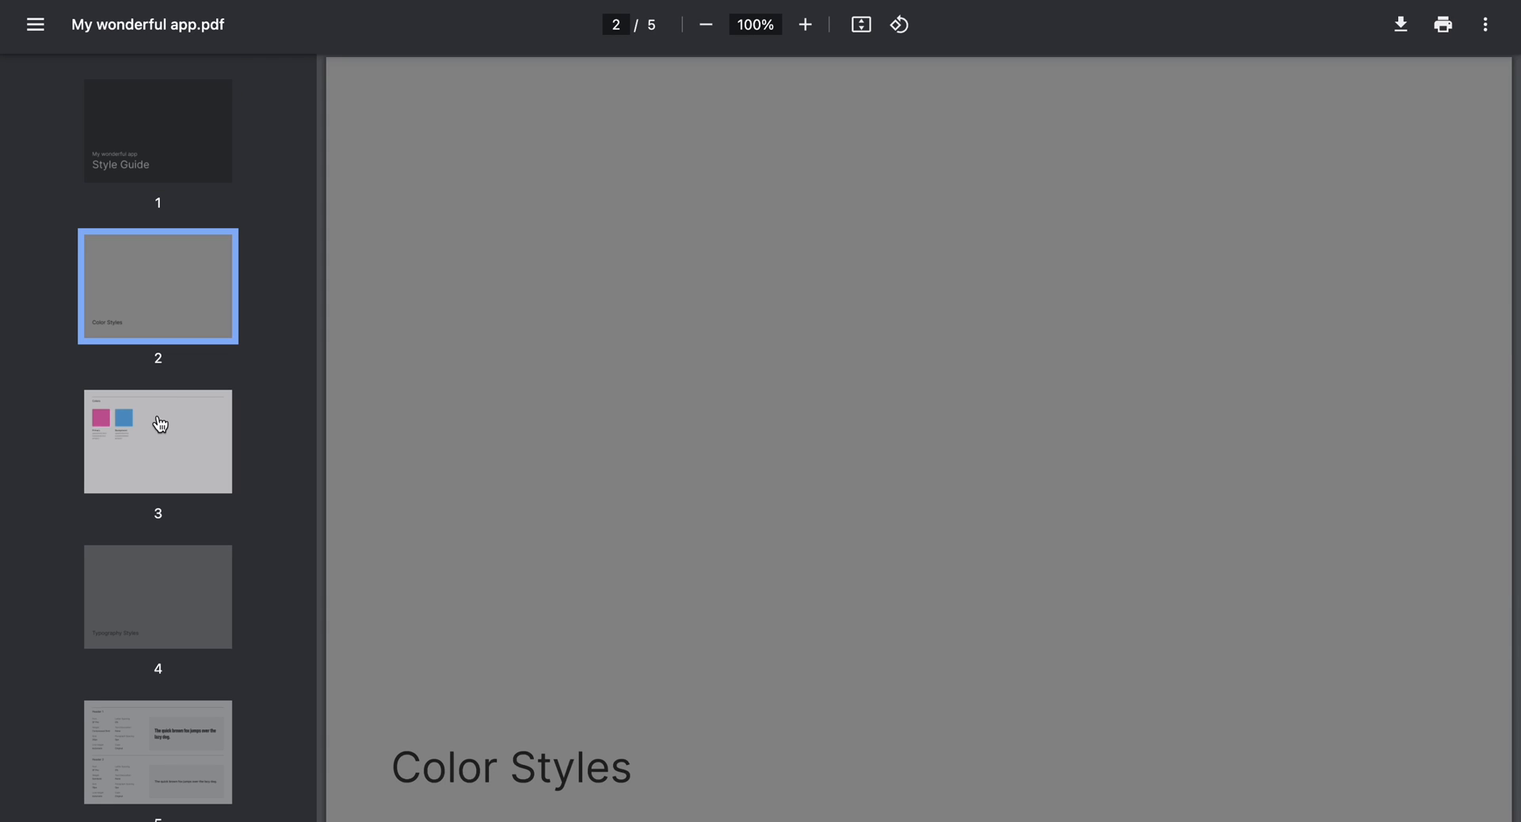
Step: Review the Colors page, Typography Styles page and the next page of the exported PDF
{"action": "left_click", "coordinate": [157, 440]}
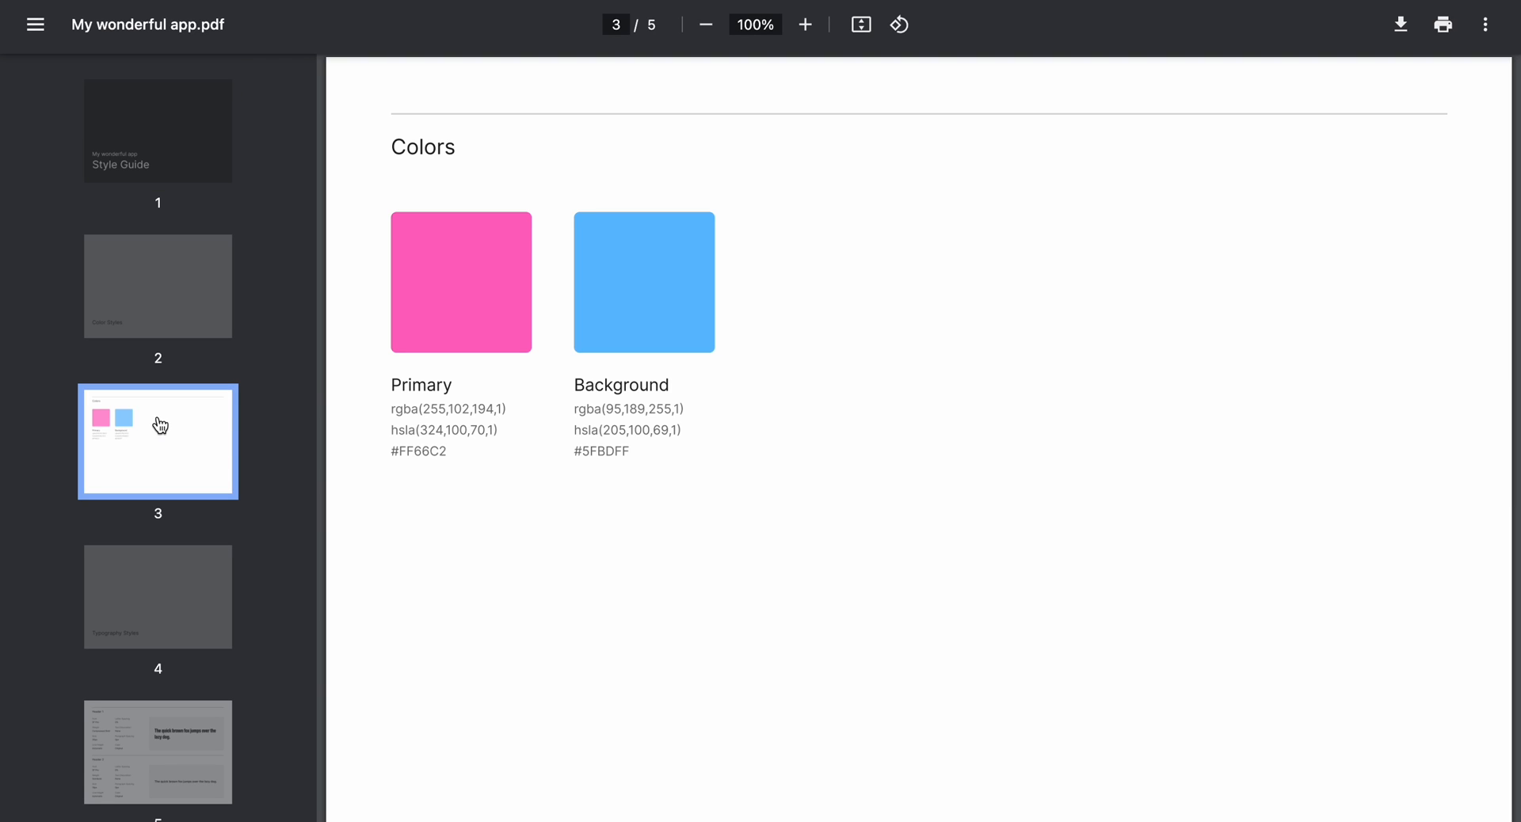
{"action": "left_click", "coordinate": [157, 596]}
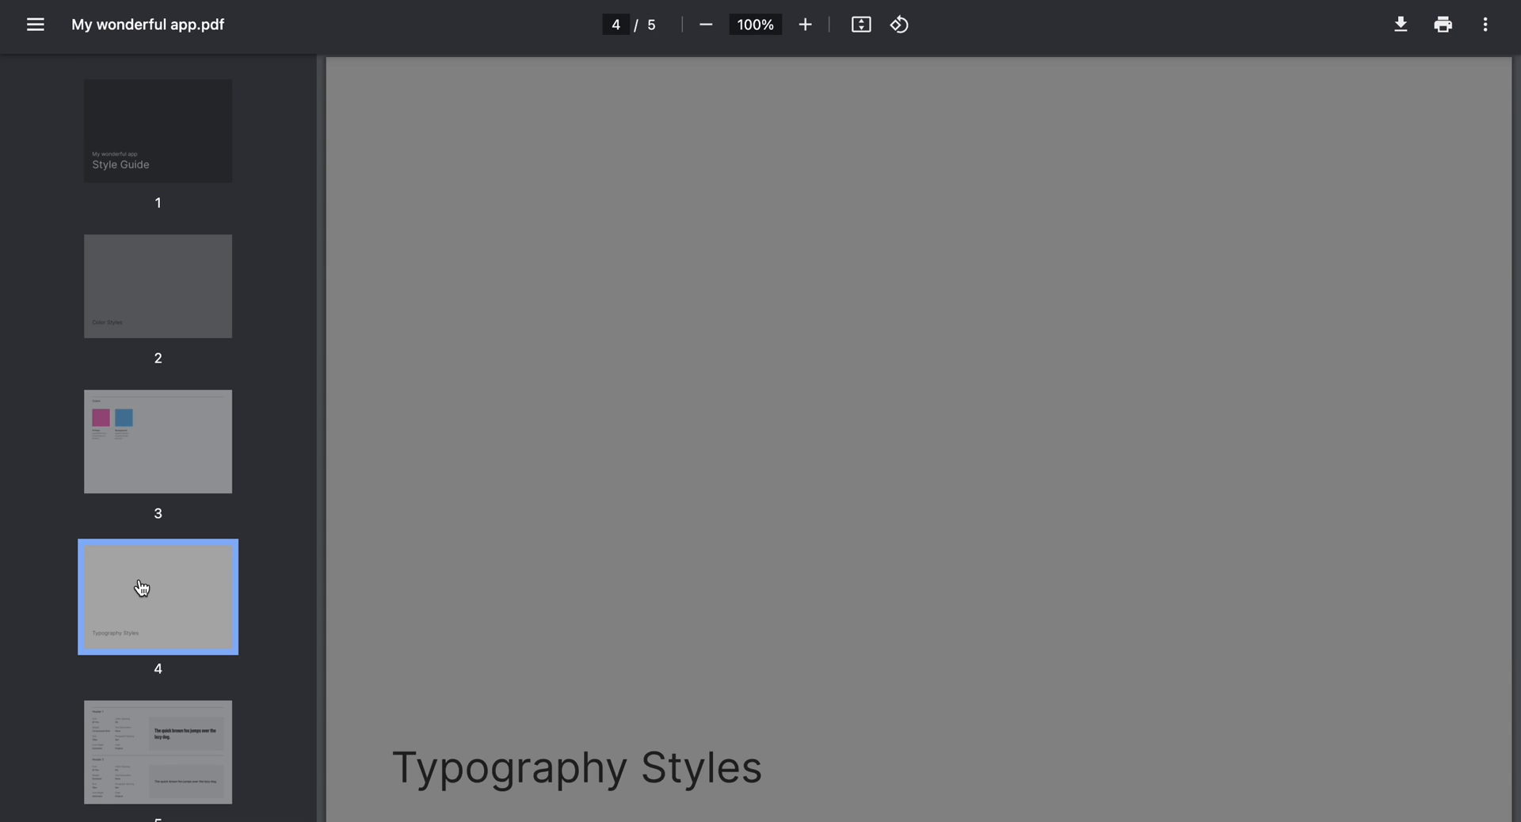
{"action": "left_click", "coordinate": [159, 751]}
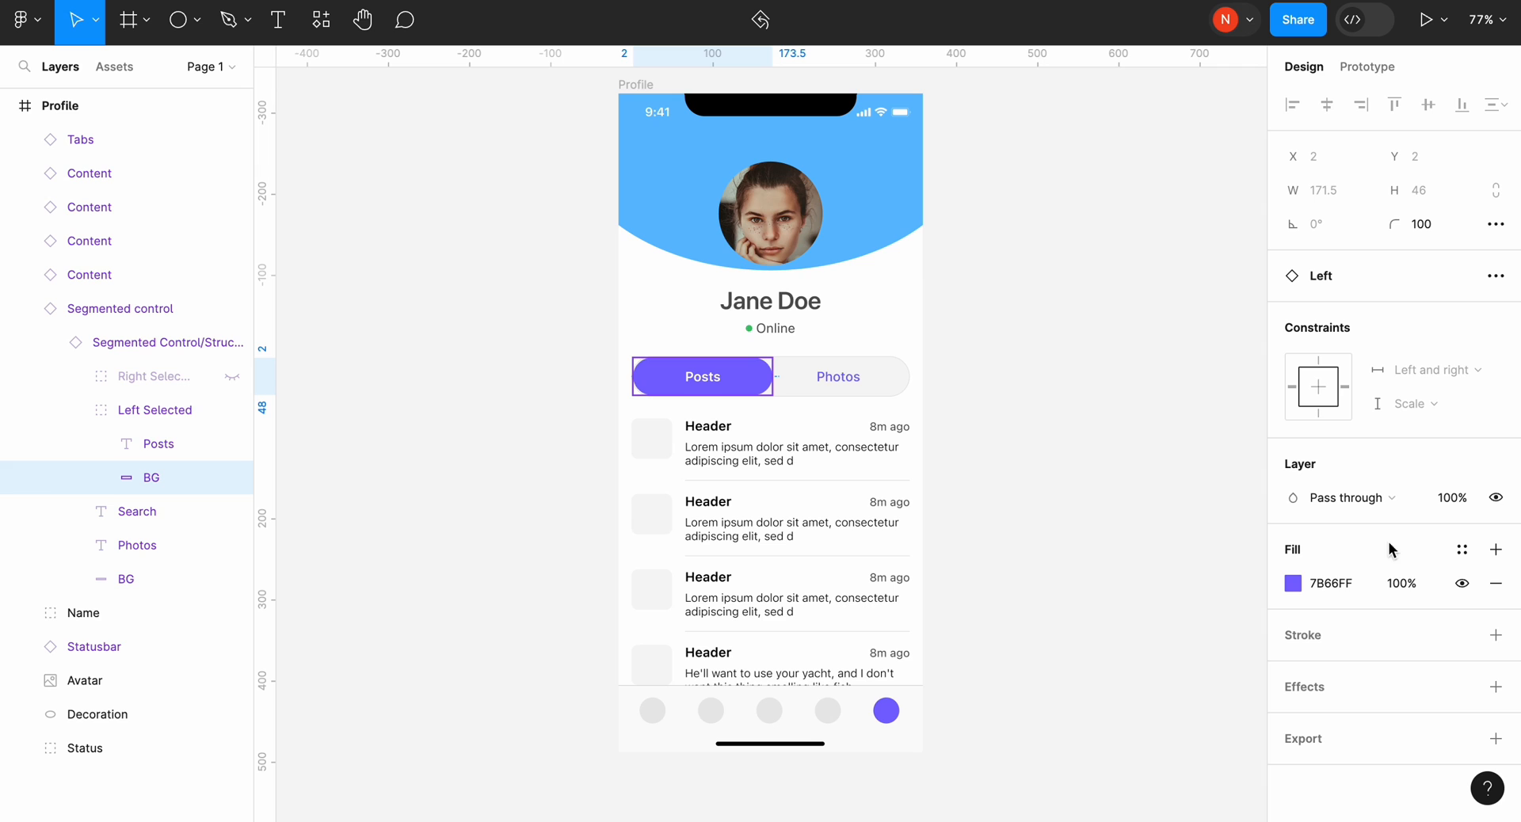
Step: Create a color style named Primary from the selected tab's purple fill
{"action": "left_click", "coordinate": [1461, 548]}
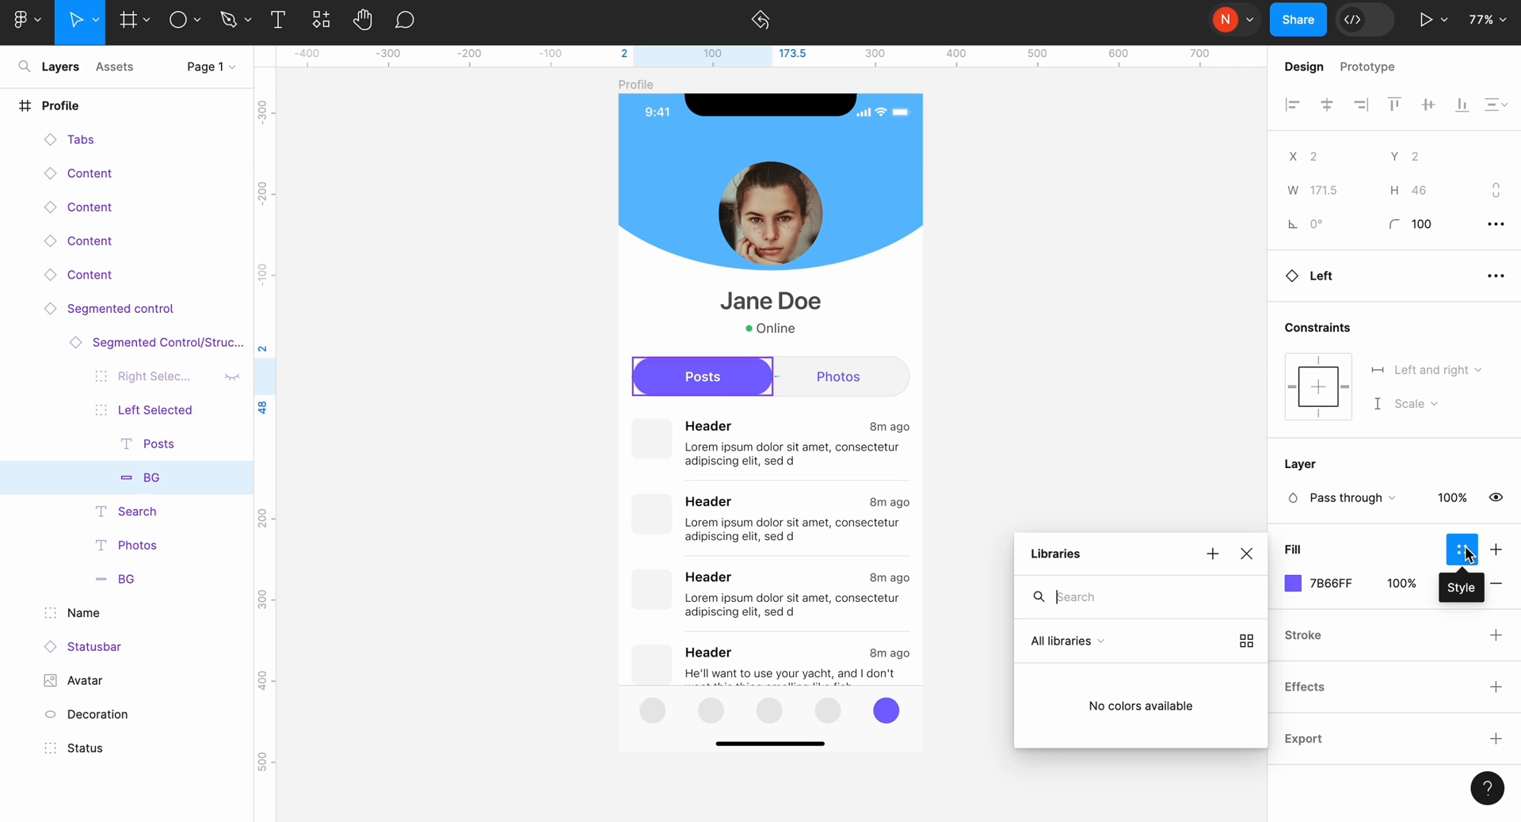
{"action": "mouse_move", "coordinate": [1212, 553]}
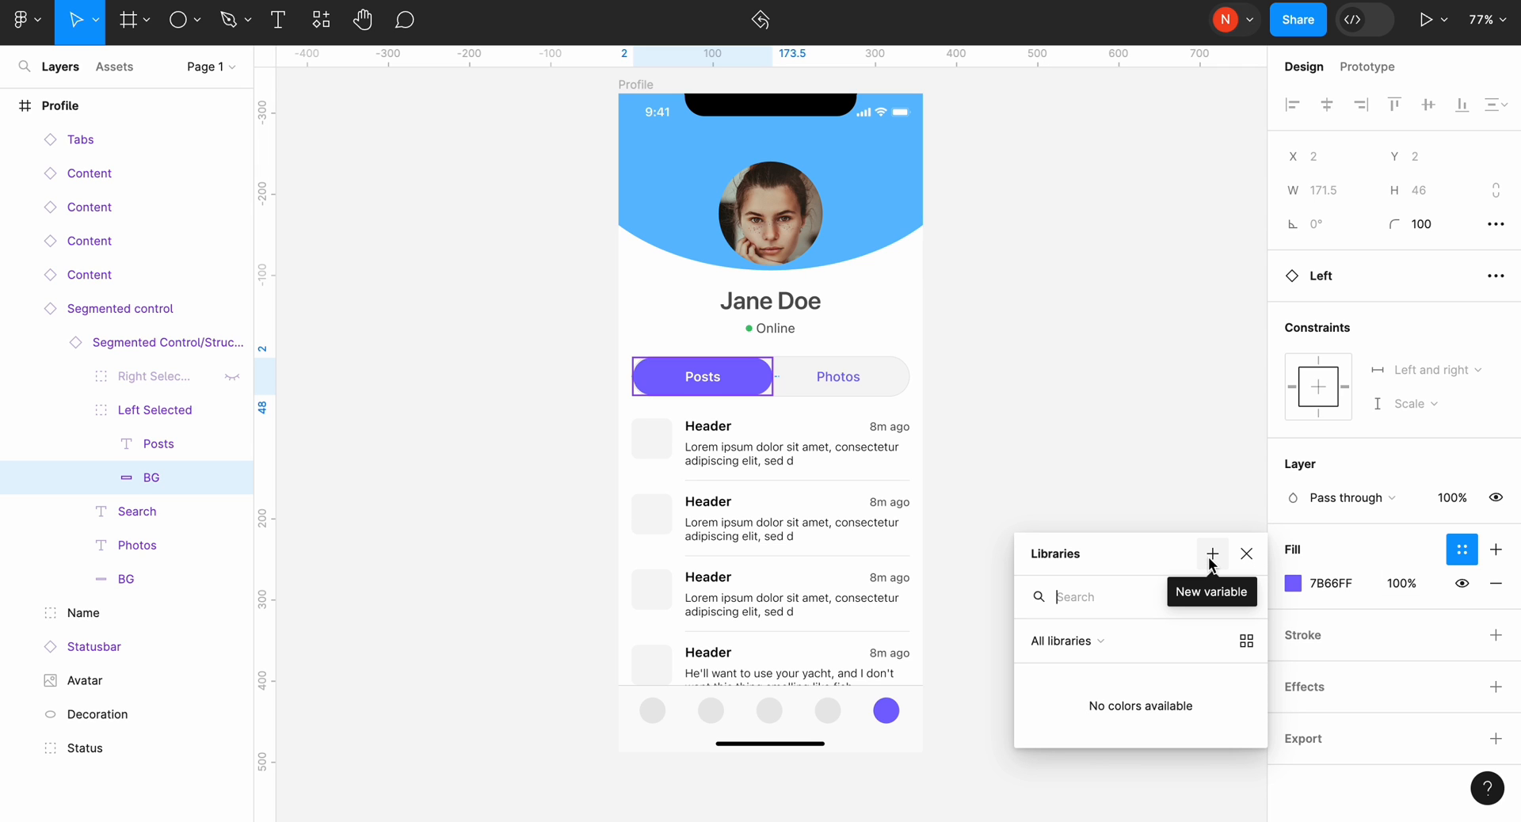
{"action": "left_click", "coordinate": [1212, 553]}
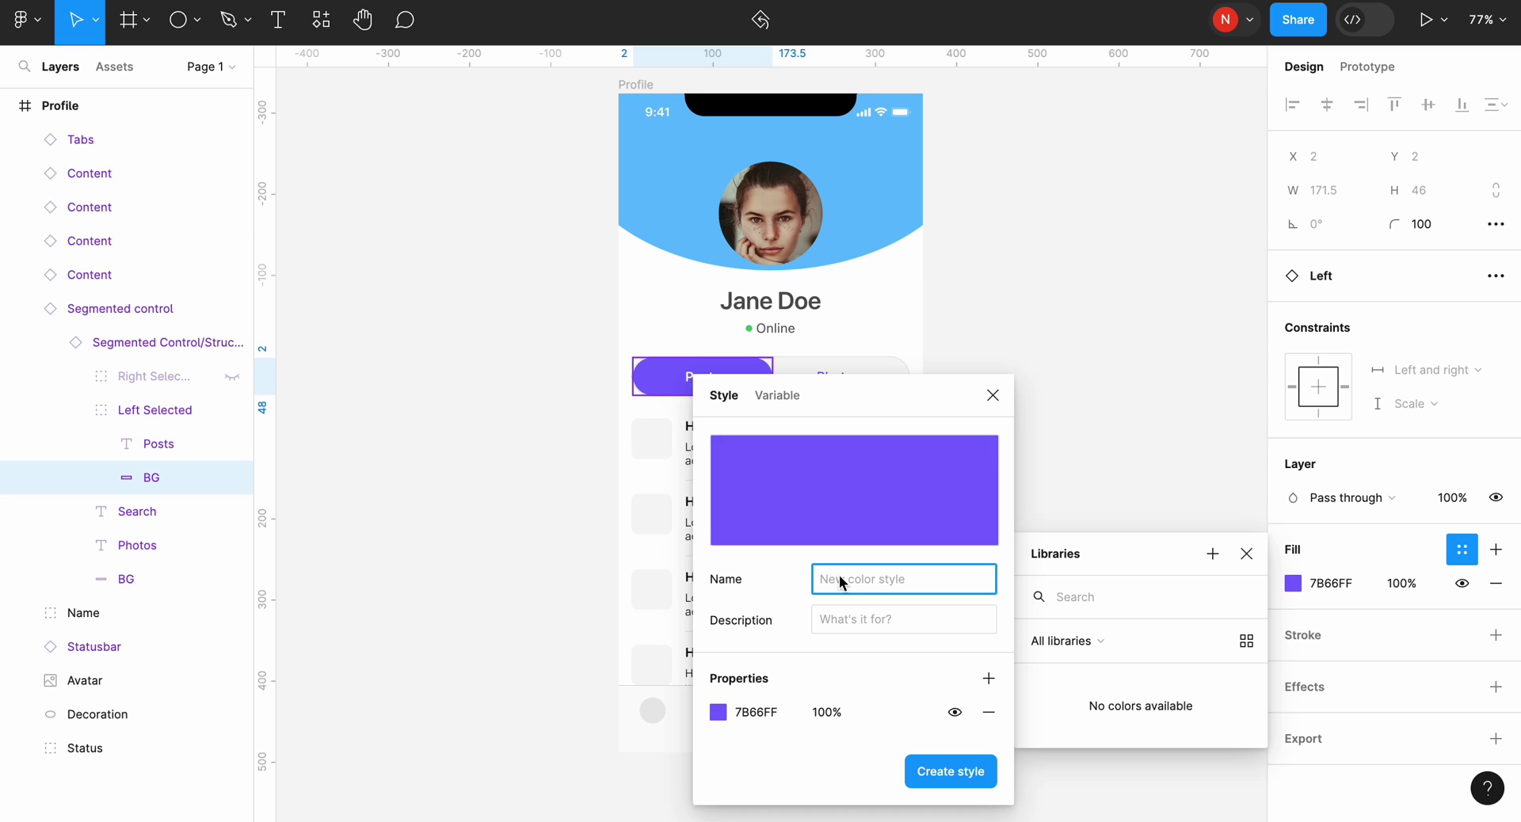
{"action": "type", "text": "Pr"}
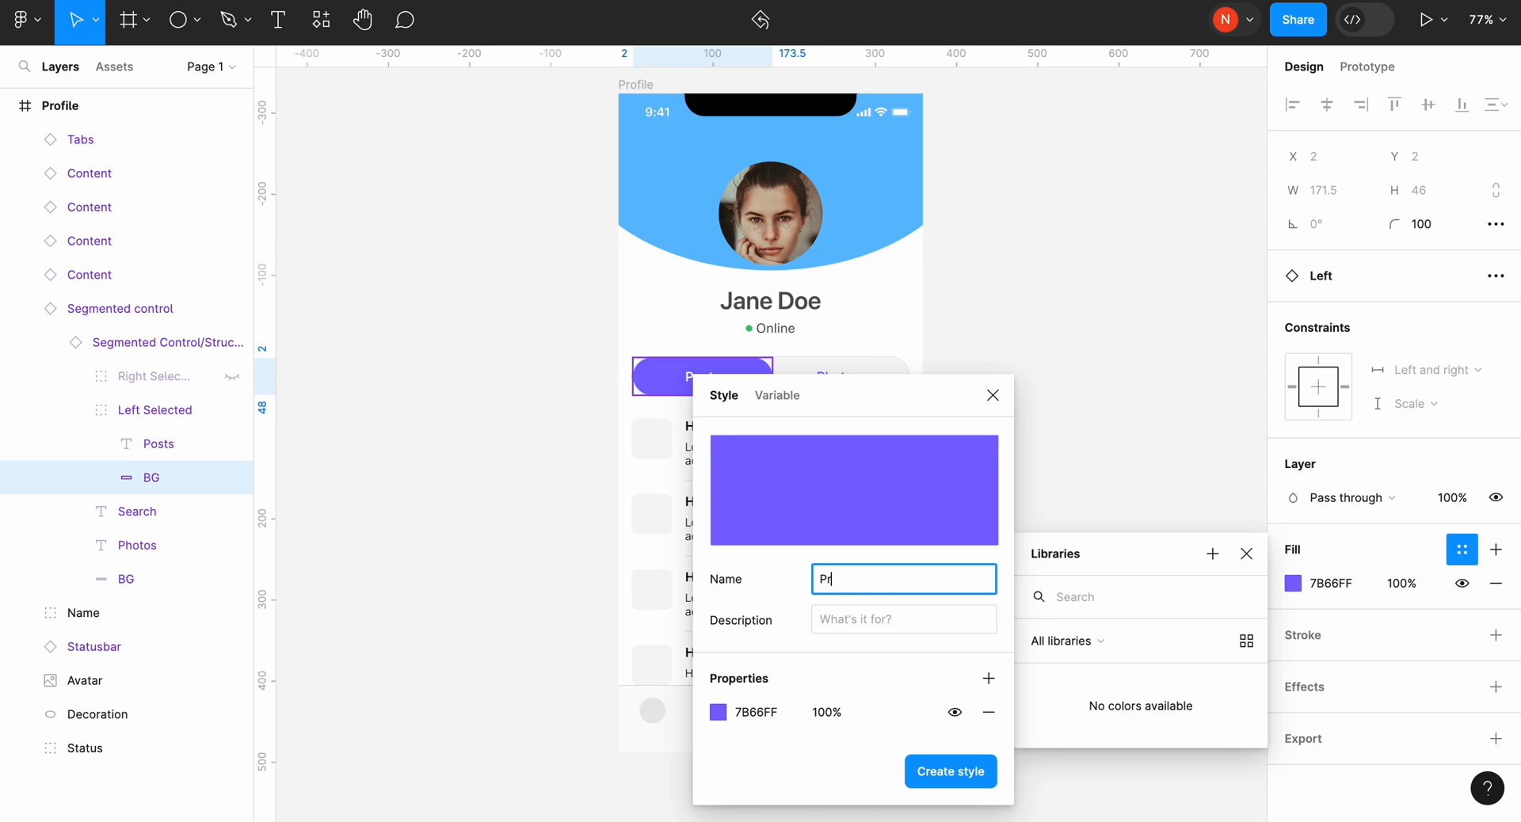
{"action": "left_click", "coordinate": [949, 771]}
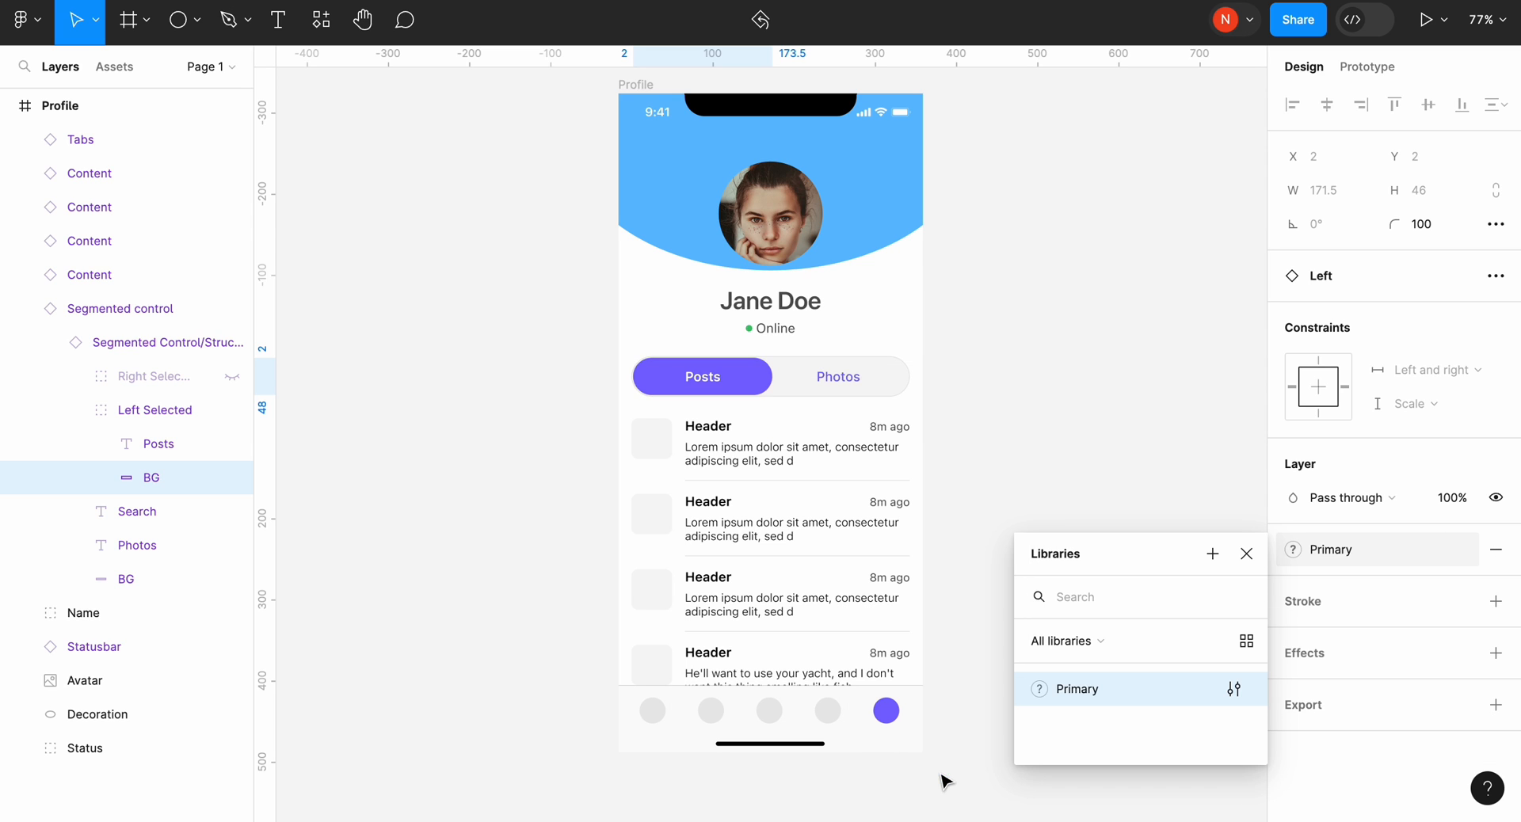
Step: Begin a new color style named Background from the blue header decoration's fill
{"action": "left_click", "coordinate": [97, 715]}
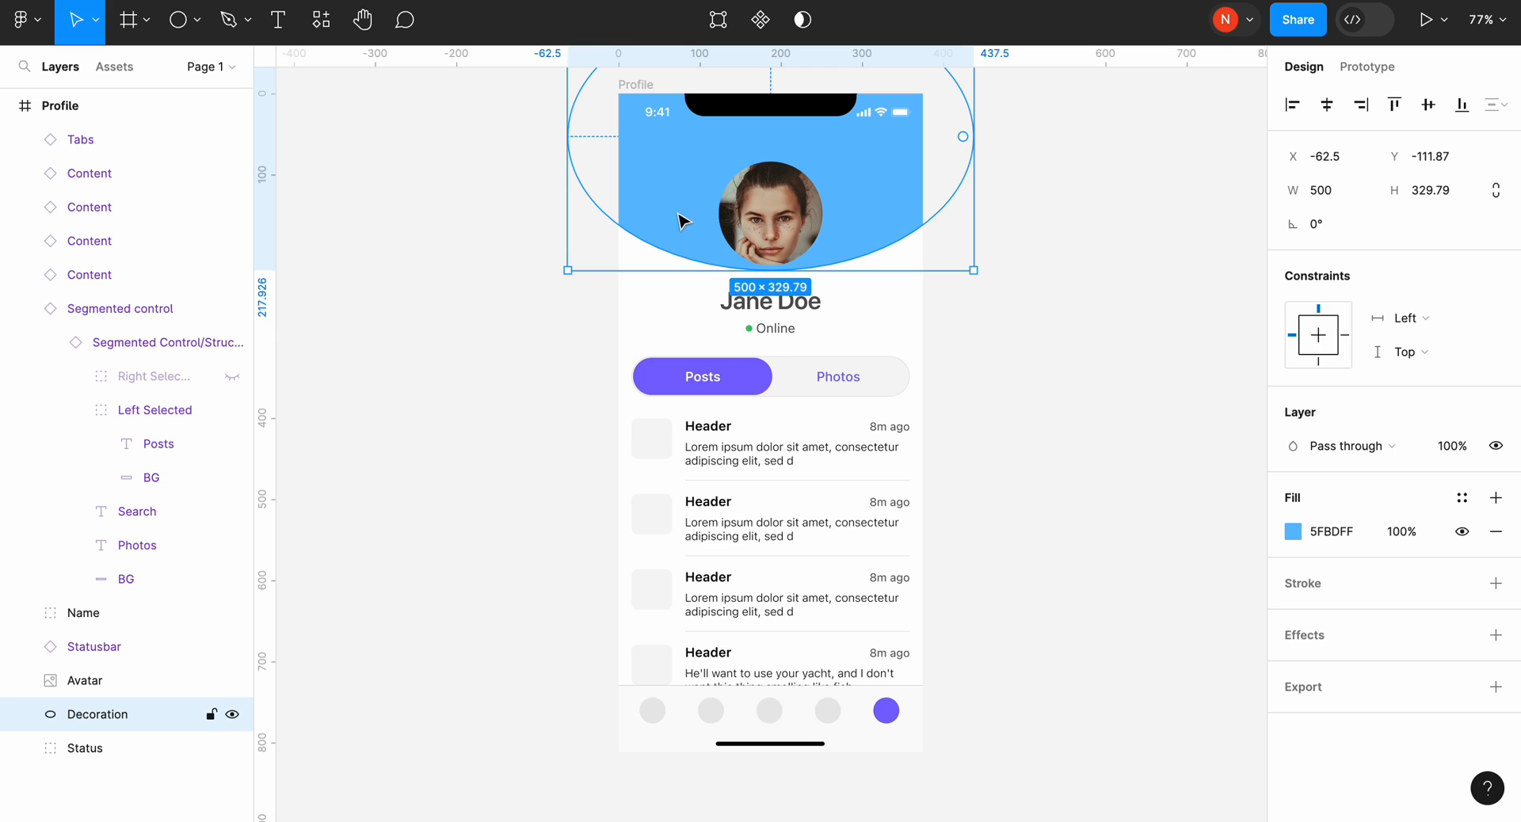
{"action": "left_click", "coordinate": [1462, 499]}
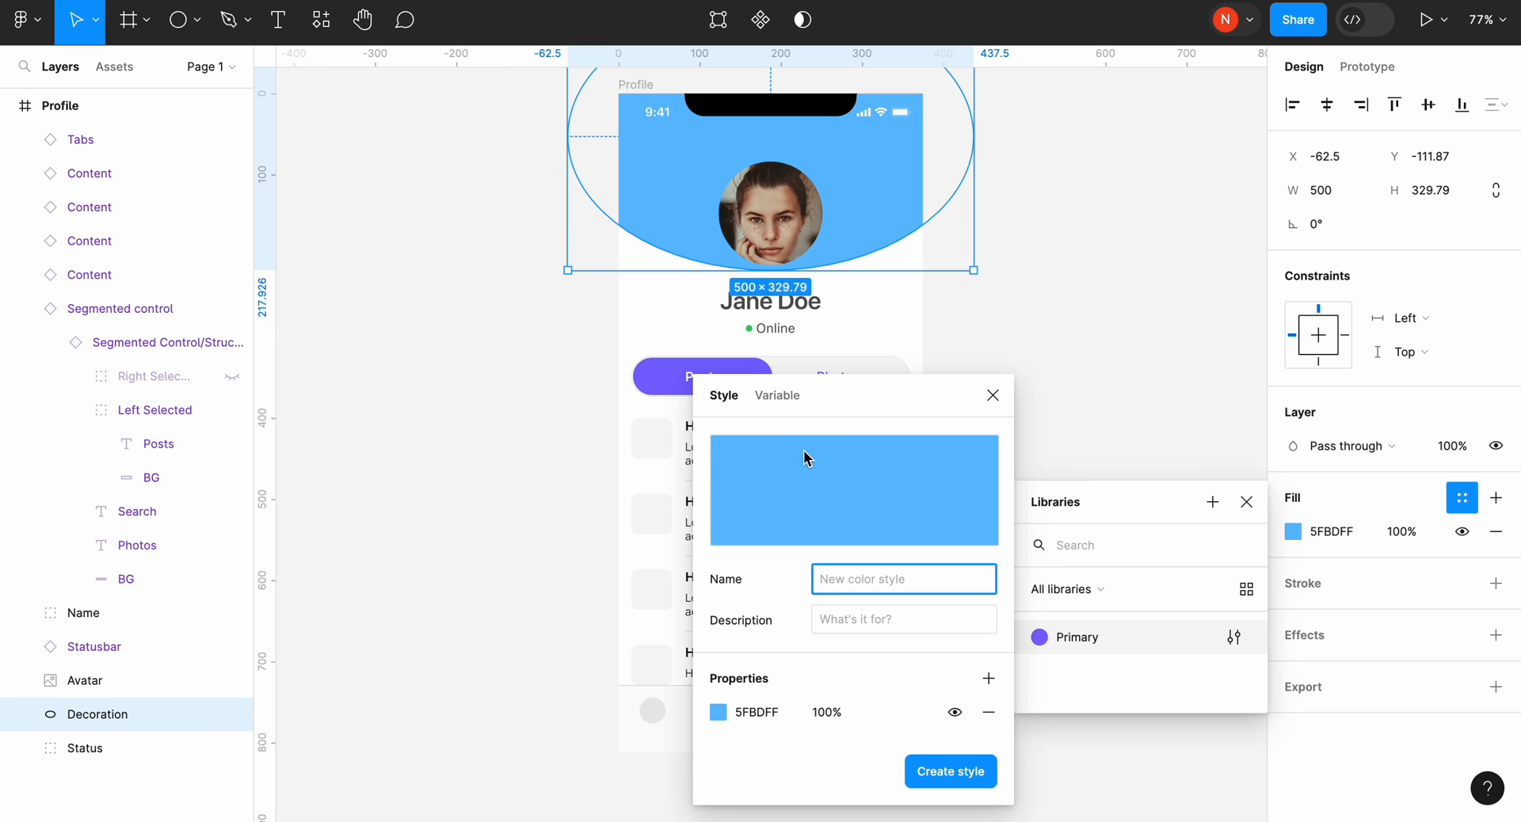
{"action": "type", "text": "Background"}
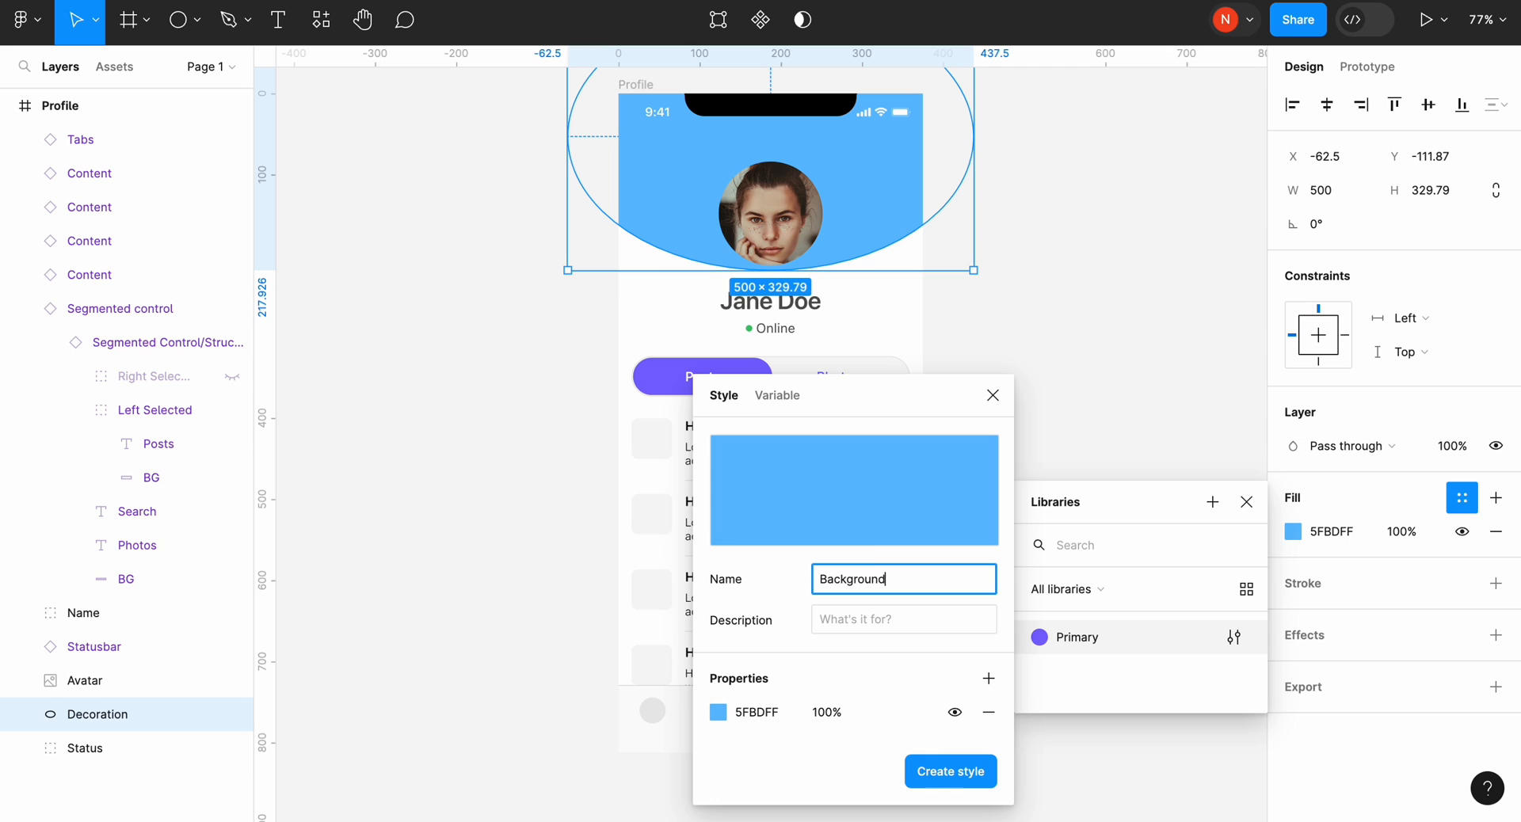
Step: Create the Background color style, then save the Jane Doe text as text style Header 1
{"action": "left_click", "coordinate": [949, 771]}
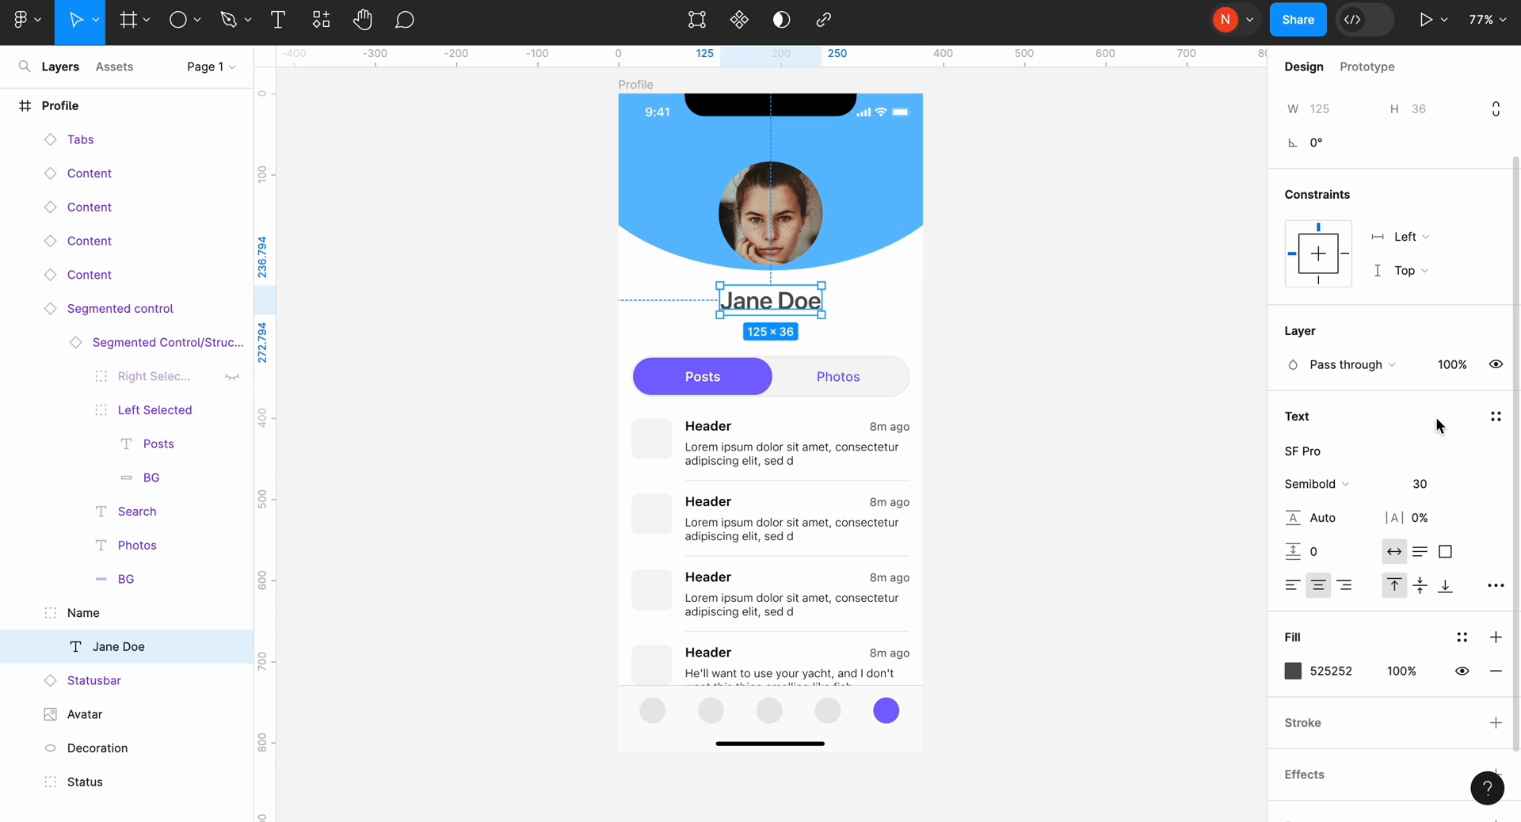
{"action": "left_click", "coordinate": [1494, 417]}
{"action": "type", "text": "Head"}
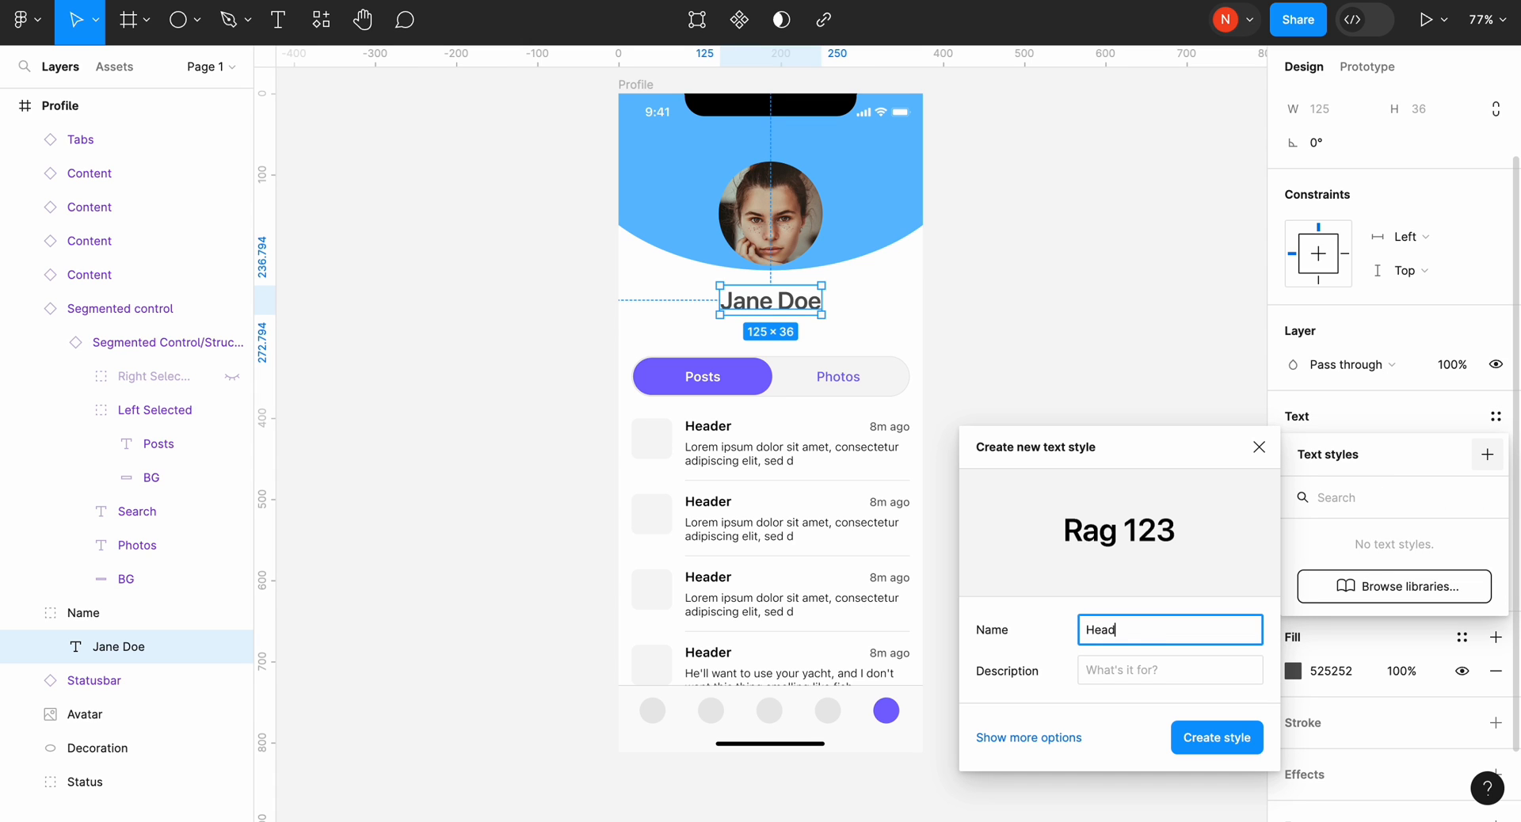
{"action": "left_click", "coordinate": [1215, 738]}
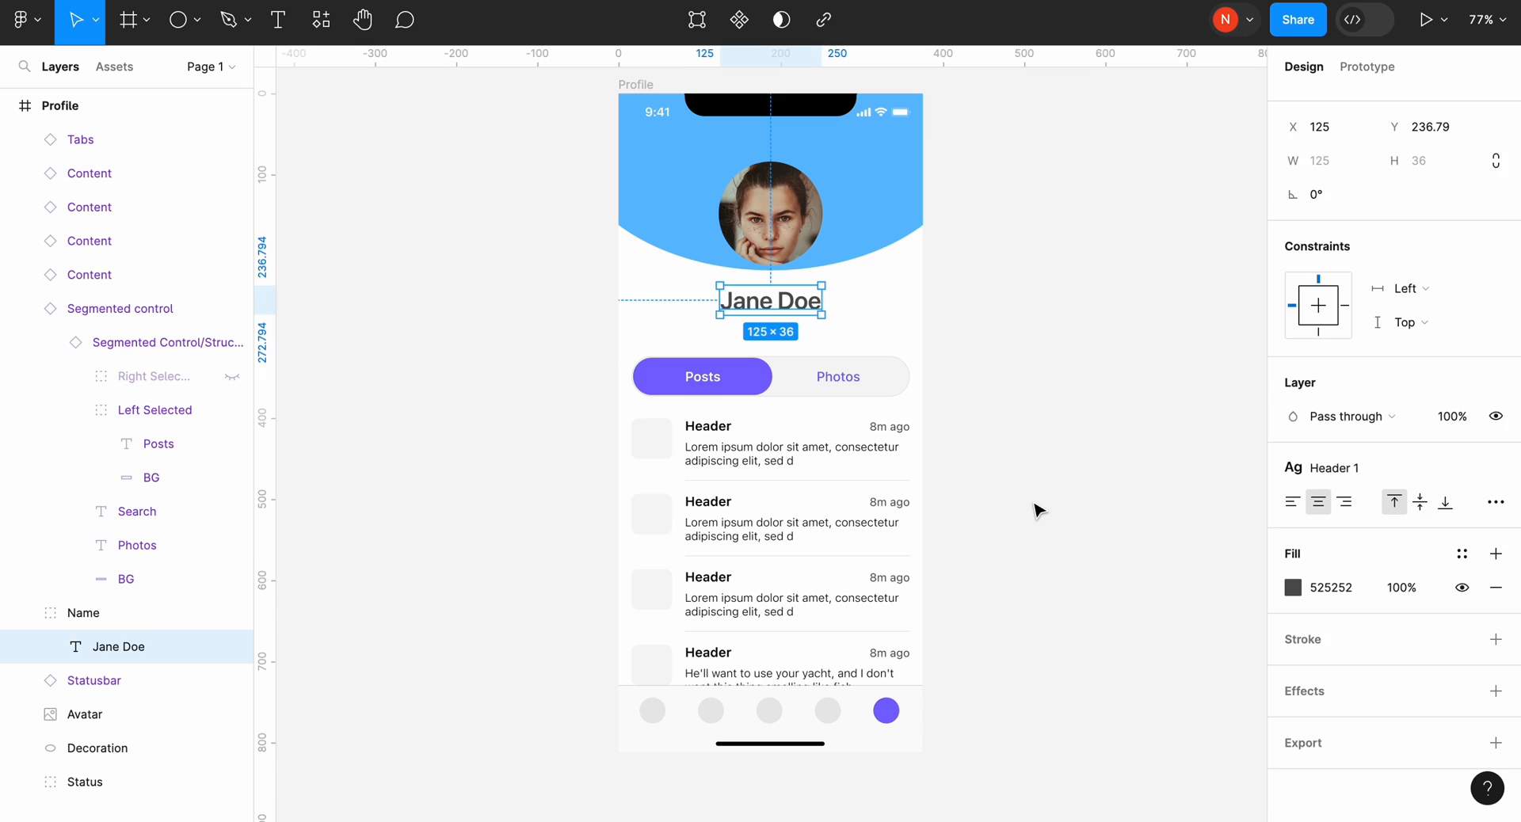
Step: Create a text style named Header 2 from the first post's Header text
{"action": "left_click", "coordinate": [708, 427]}
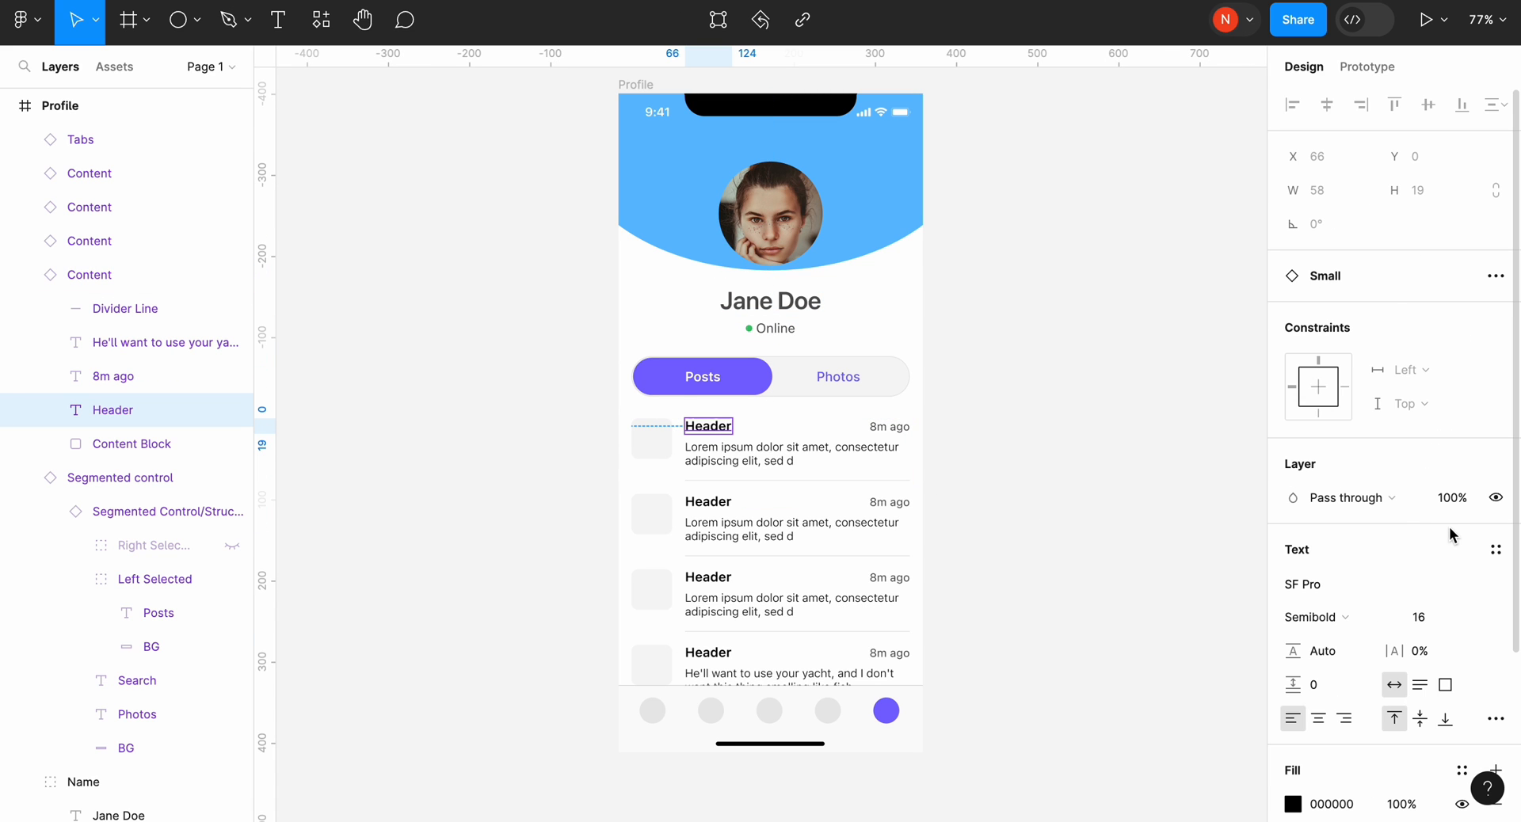
{"action": "left_click", "coordinate": [1489, 588]}
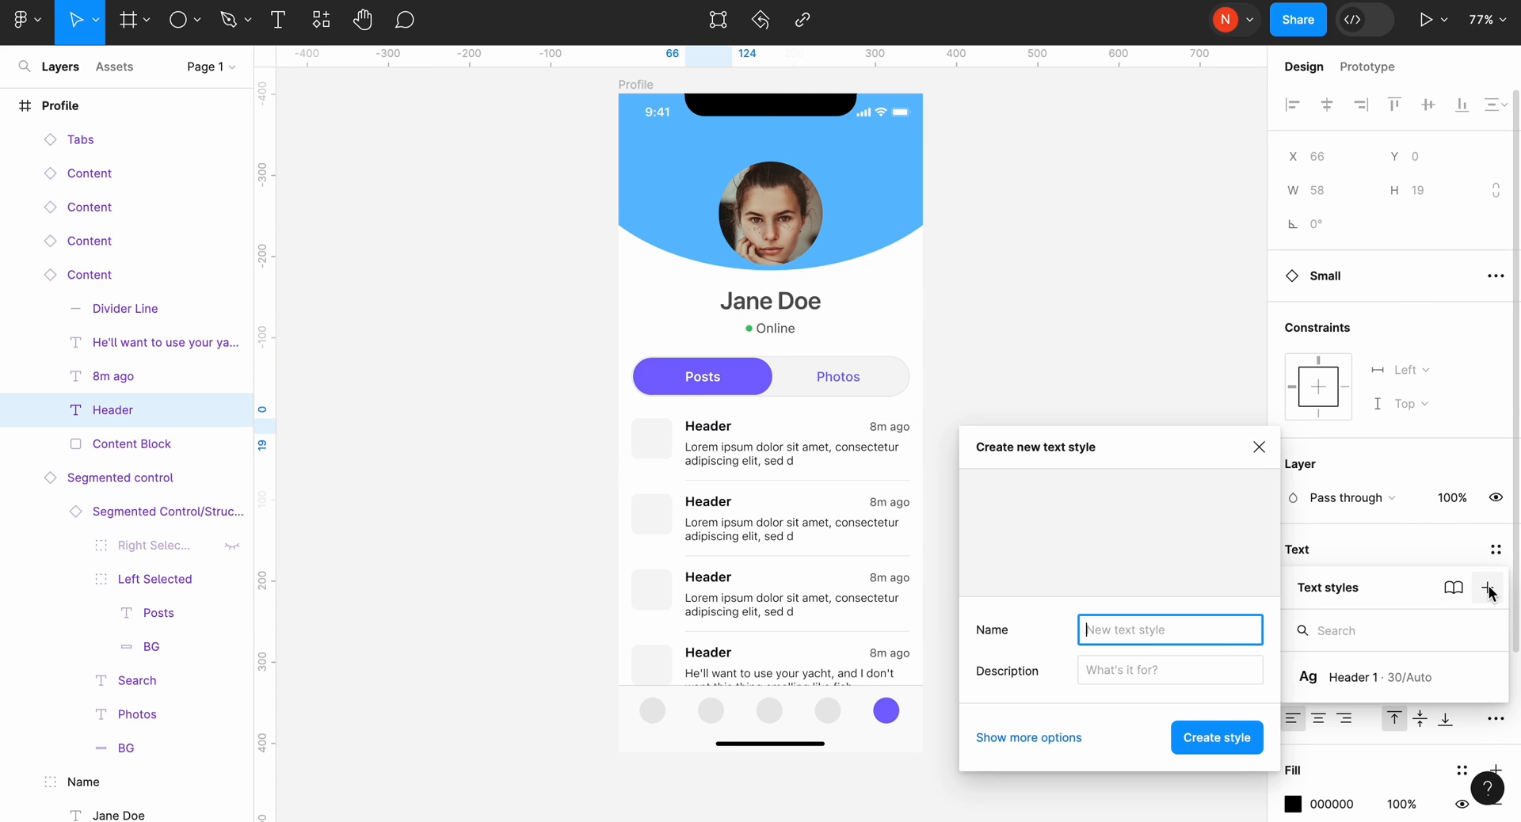
{"action": "type", "text": "Header 2"}
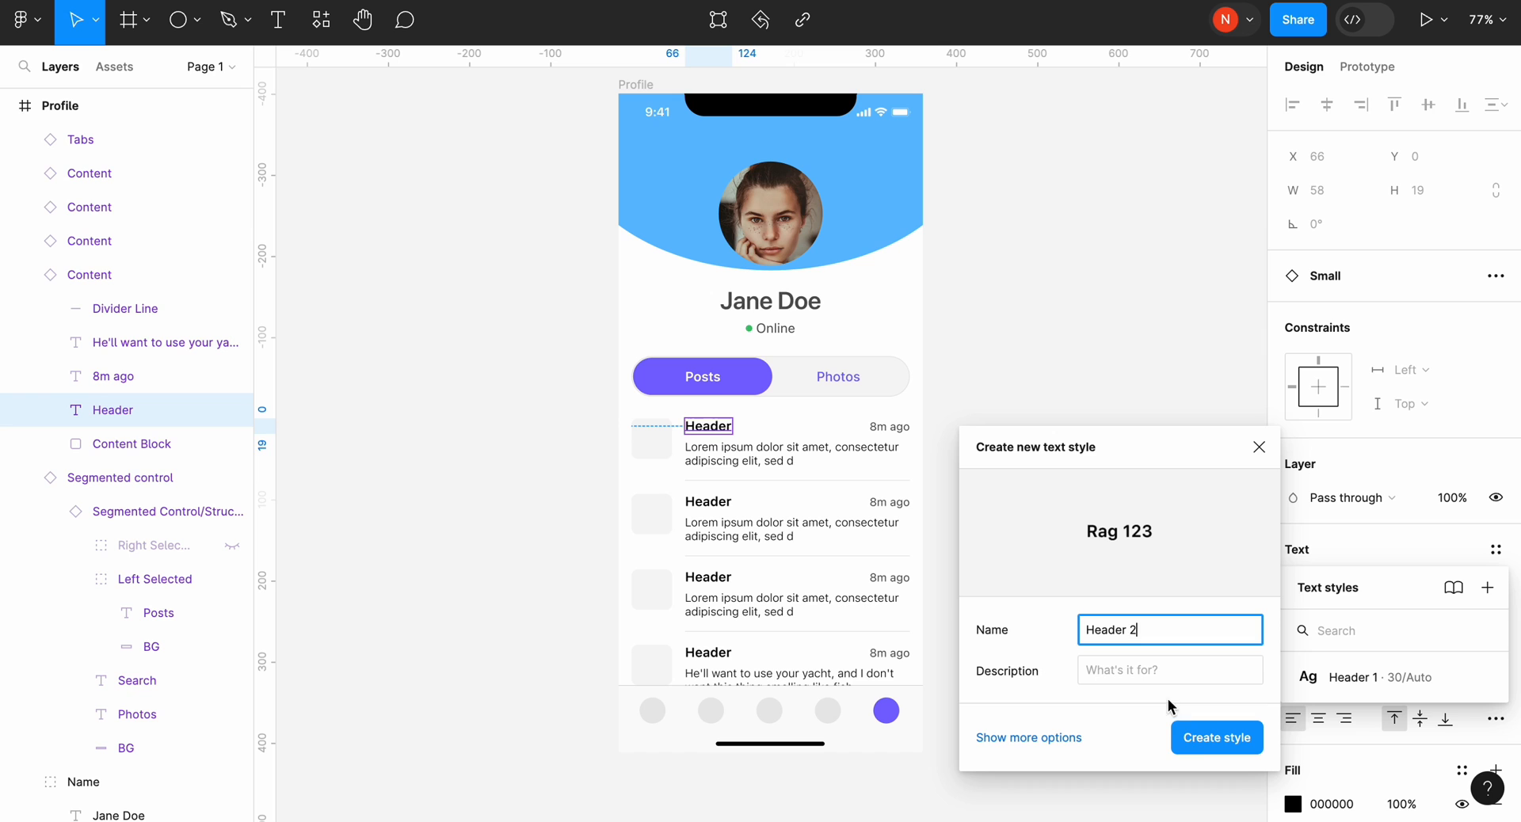
{"action": "left_click", "coordinate": [1216, 738]}
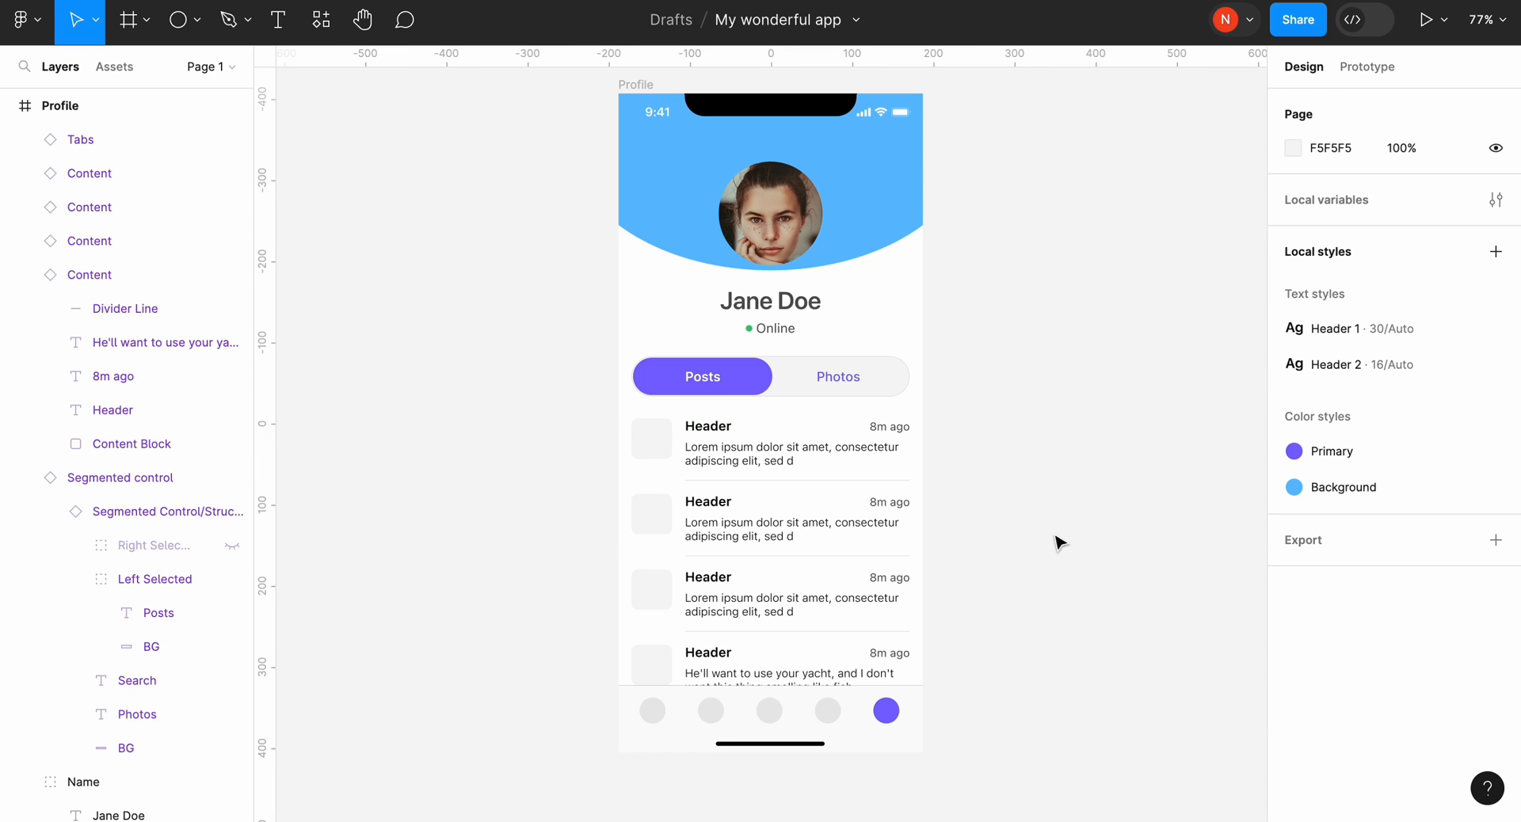
Step: Assign the Header 2 text style to another post's Header text
{"action": "left_click", "coordinate": [708, 426]}
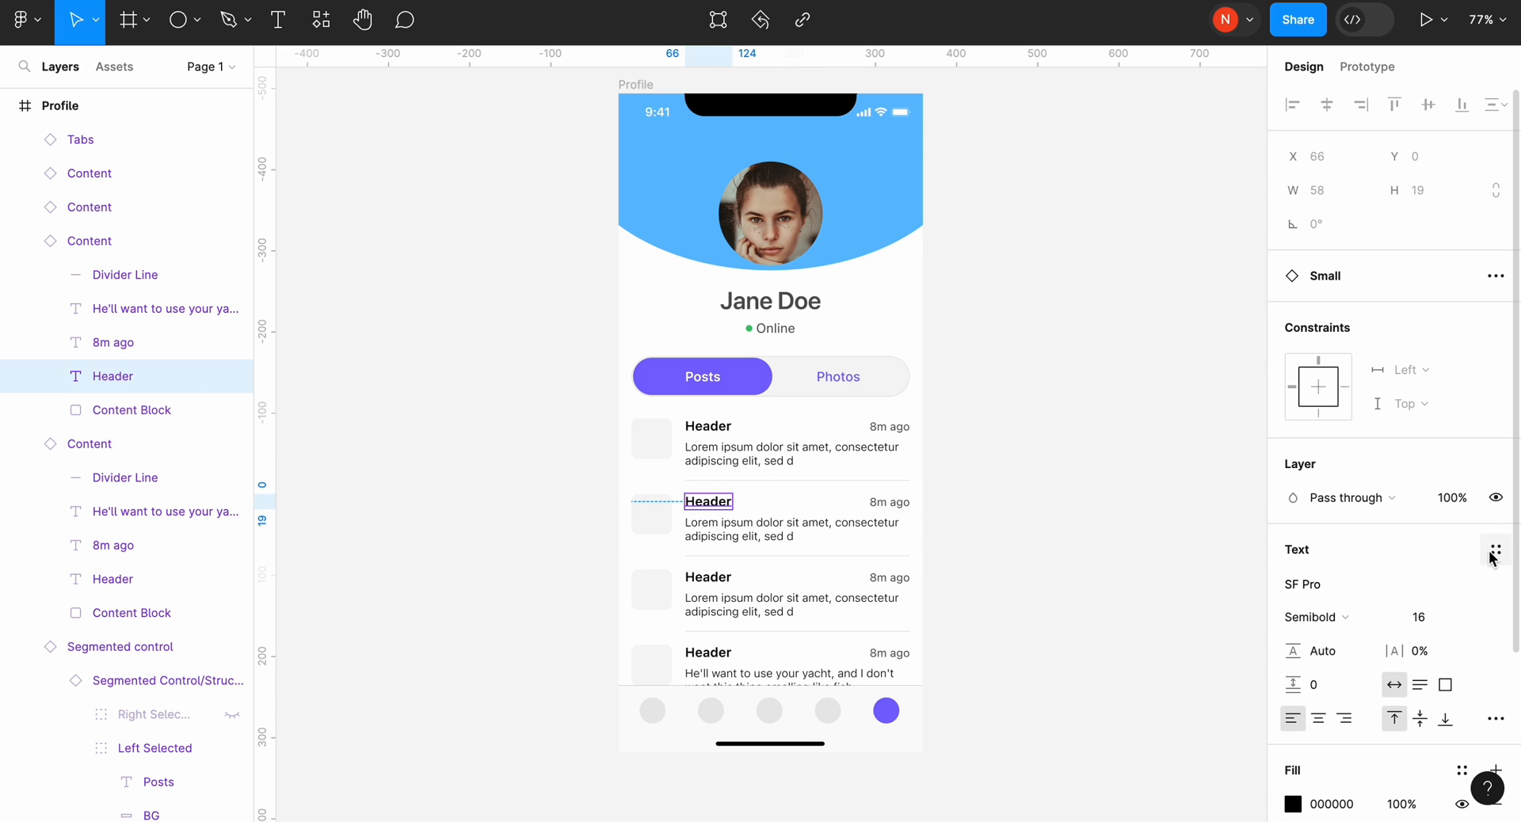
{"action": "left_click", "coordinate": [770, 601]}
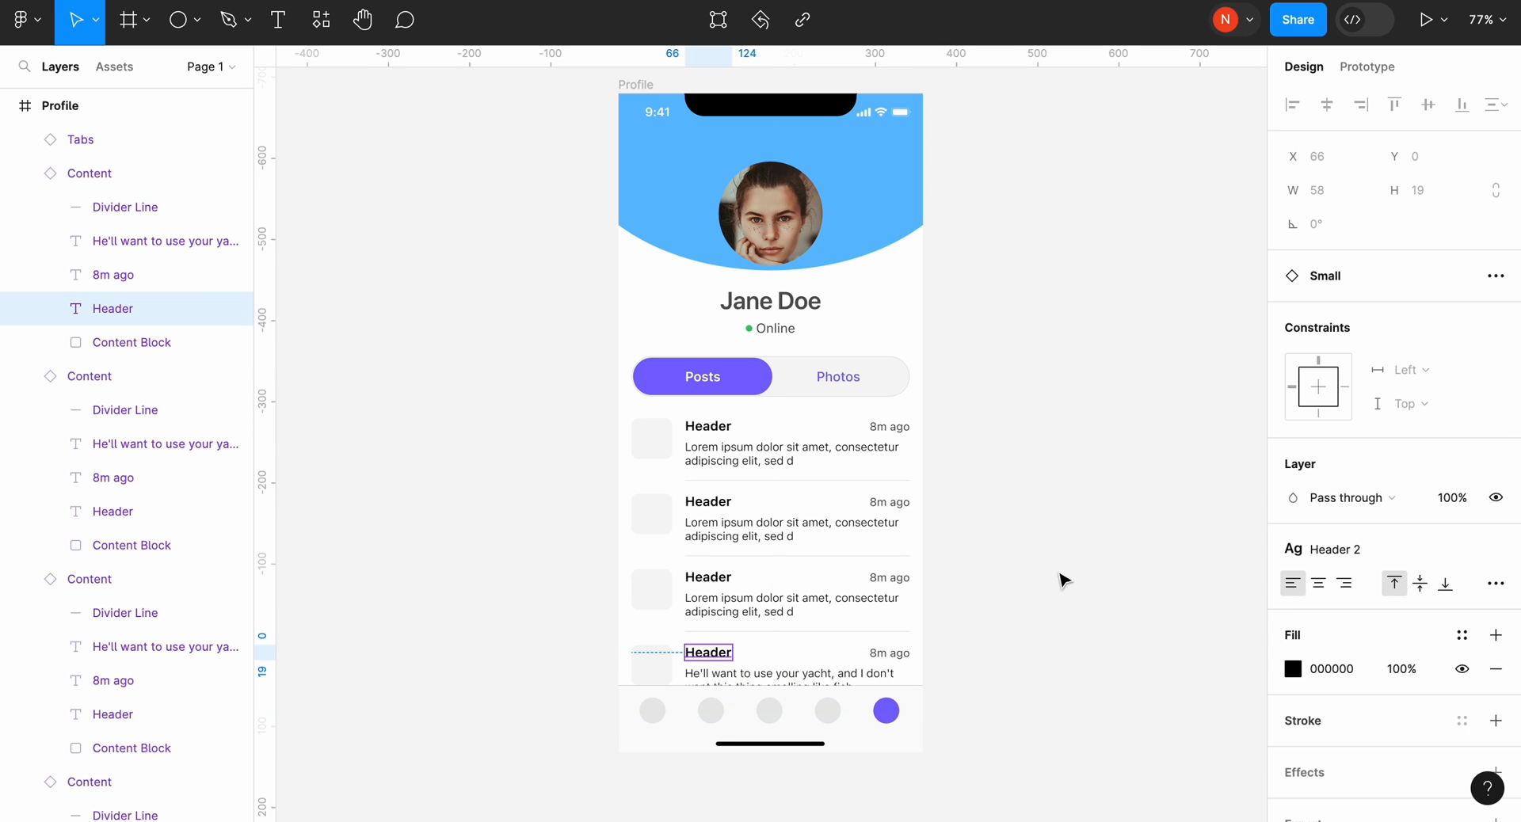
{"action": "left_click", "coordinate": [836, 376]}
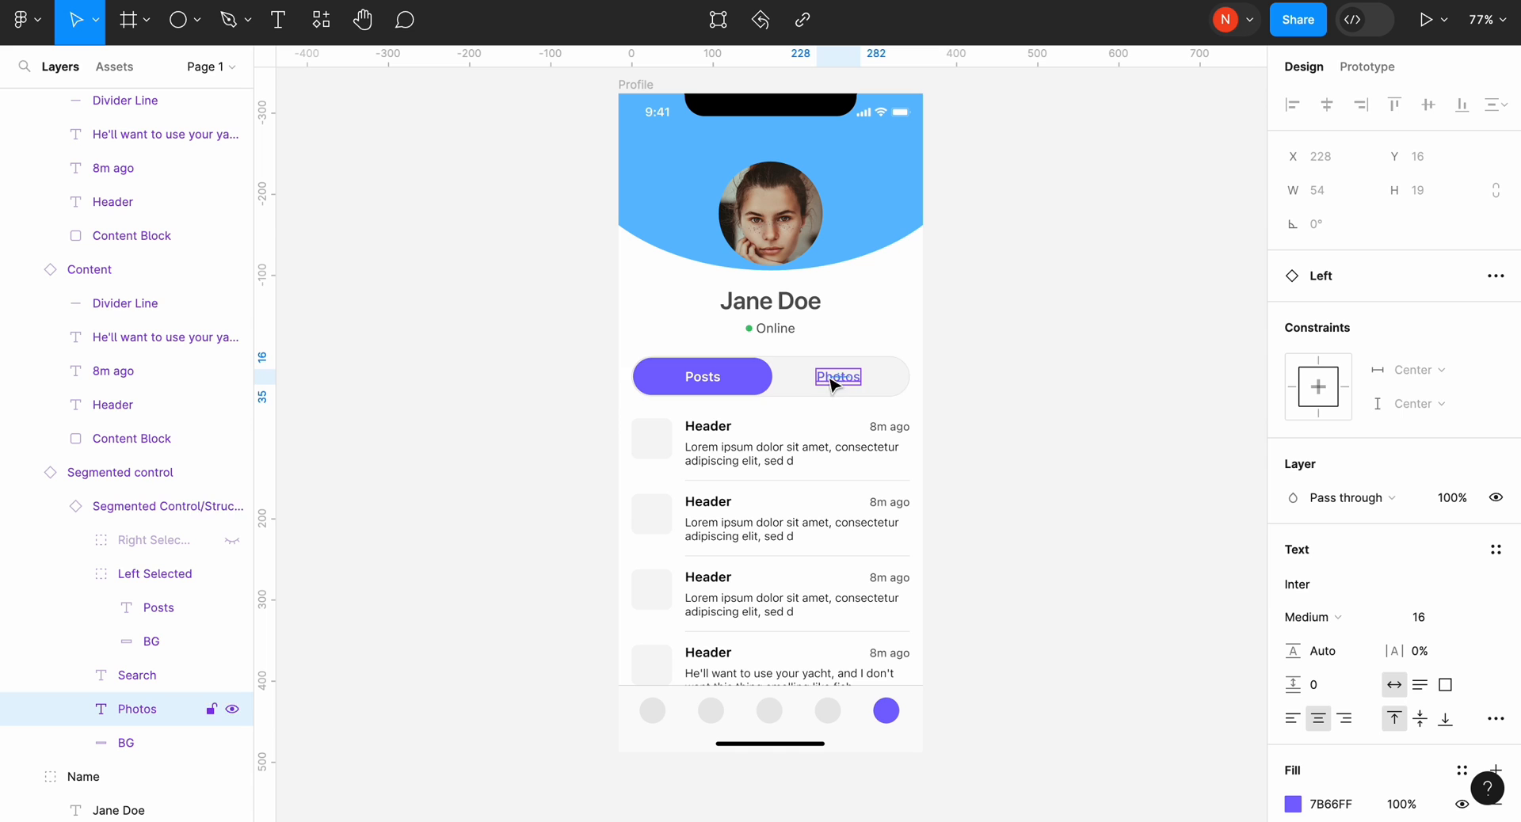
{"action": "left_click", "coordinate": [1462, 557]}
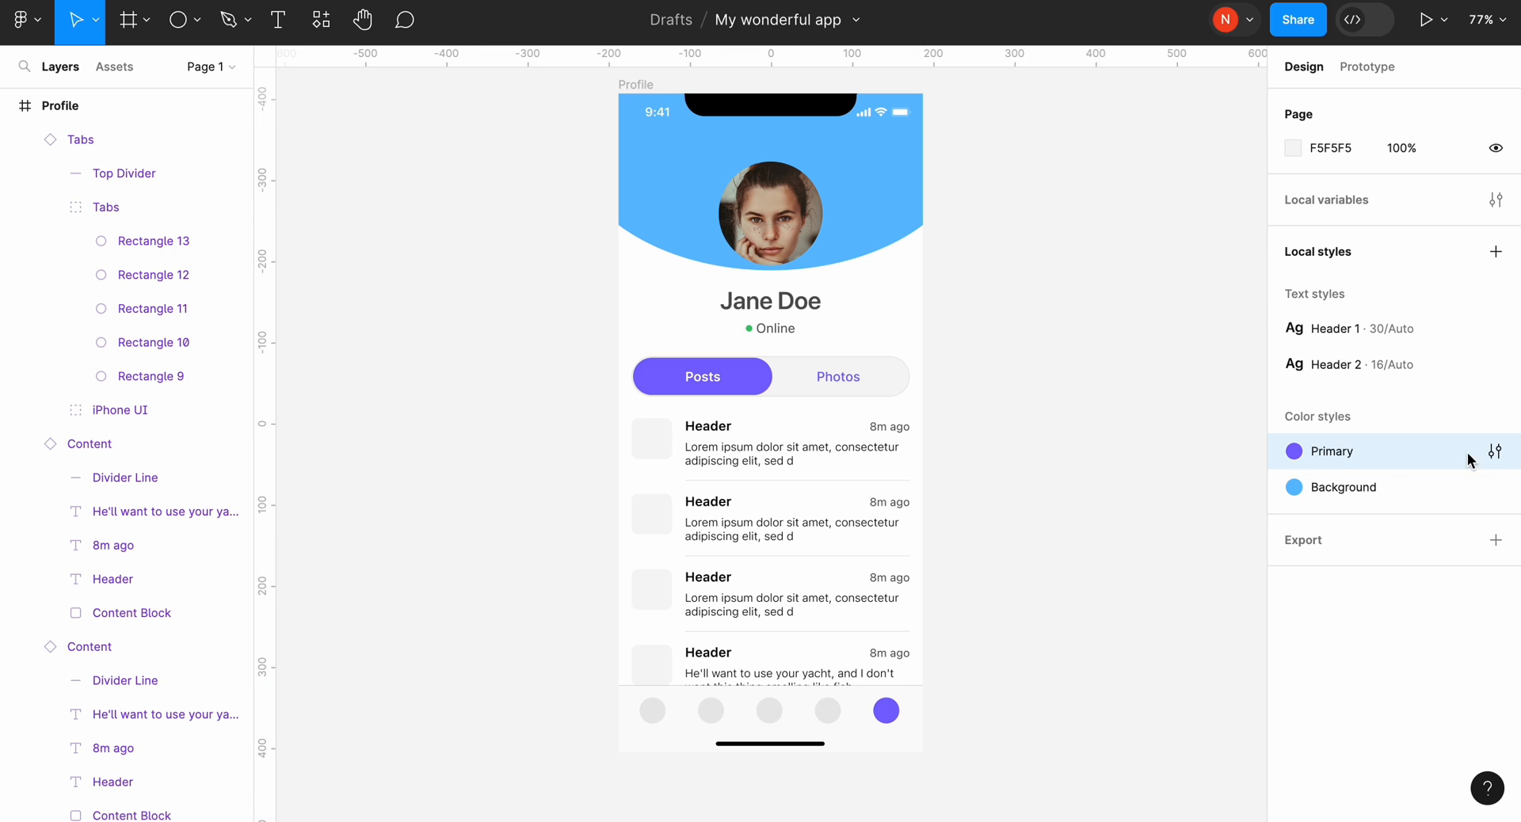
Step: Edit the Primary color style's hue to purple B266FF, updating tabs and nav dot
{"action": "left_click", "coordinate": [1495, 451]}
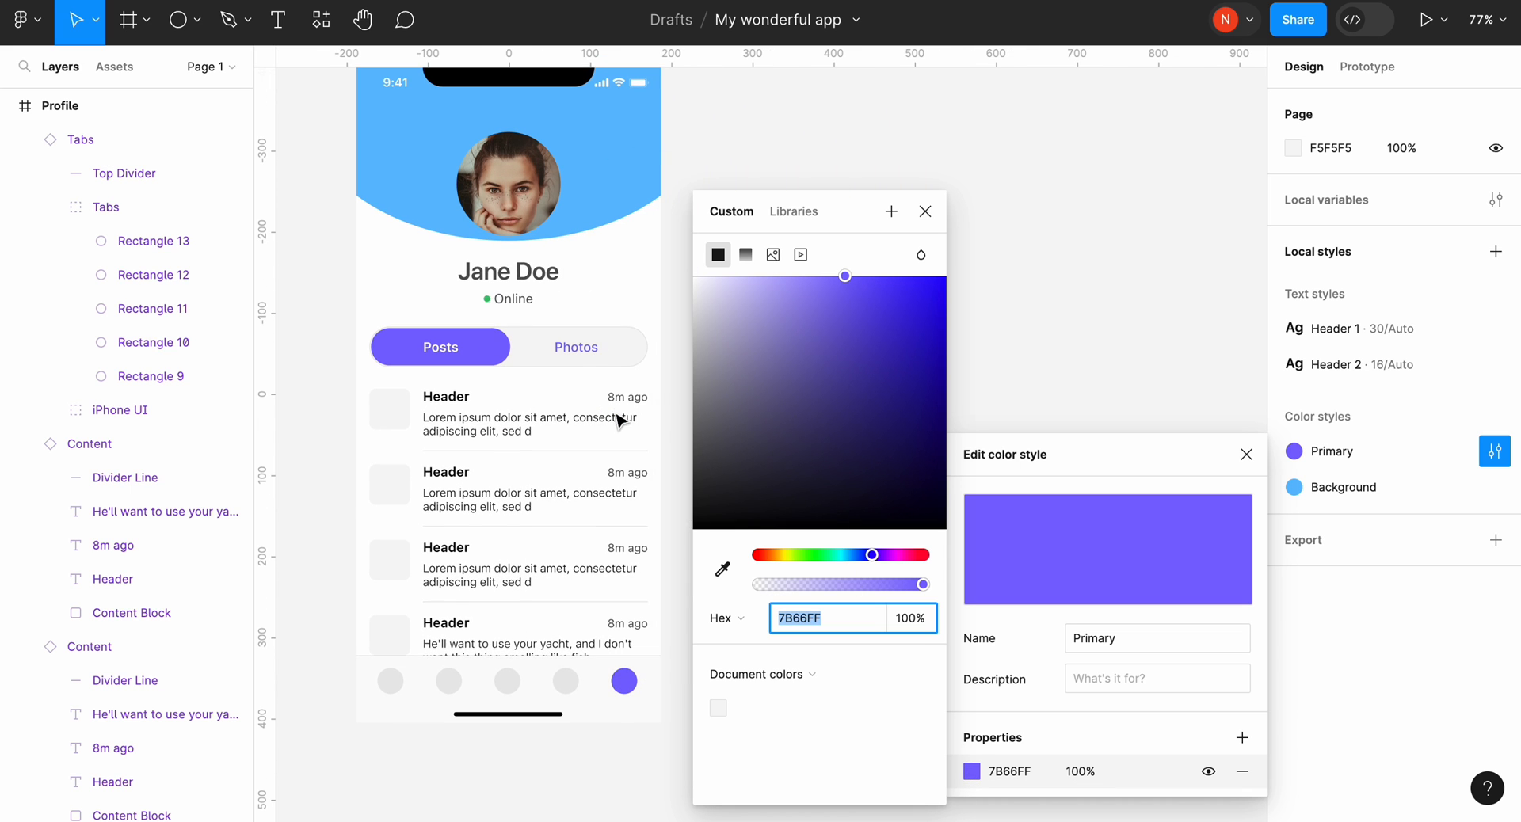
{"action": "left_click_drag", "start_coordinate": [872, 555], "coordinate": [845, 555]}
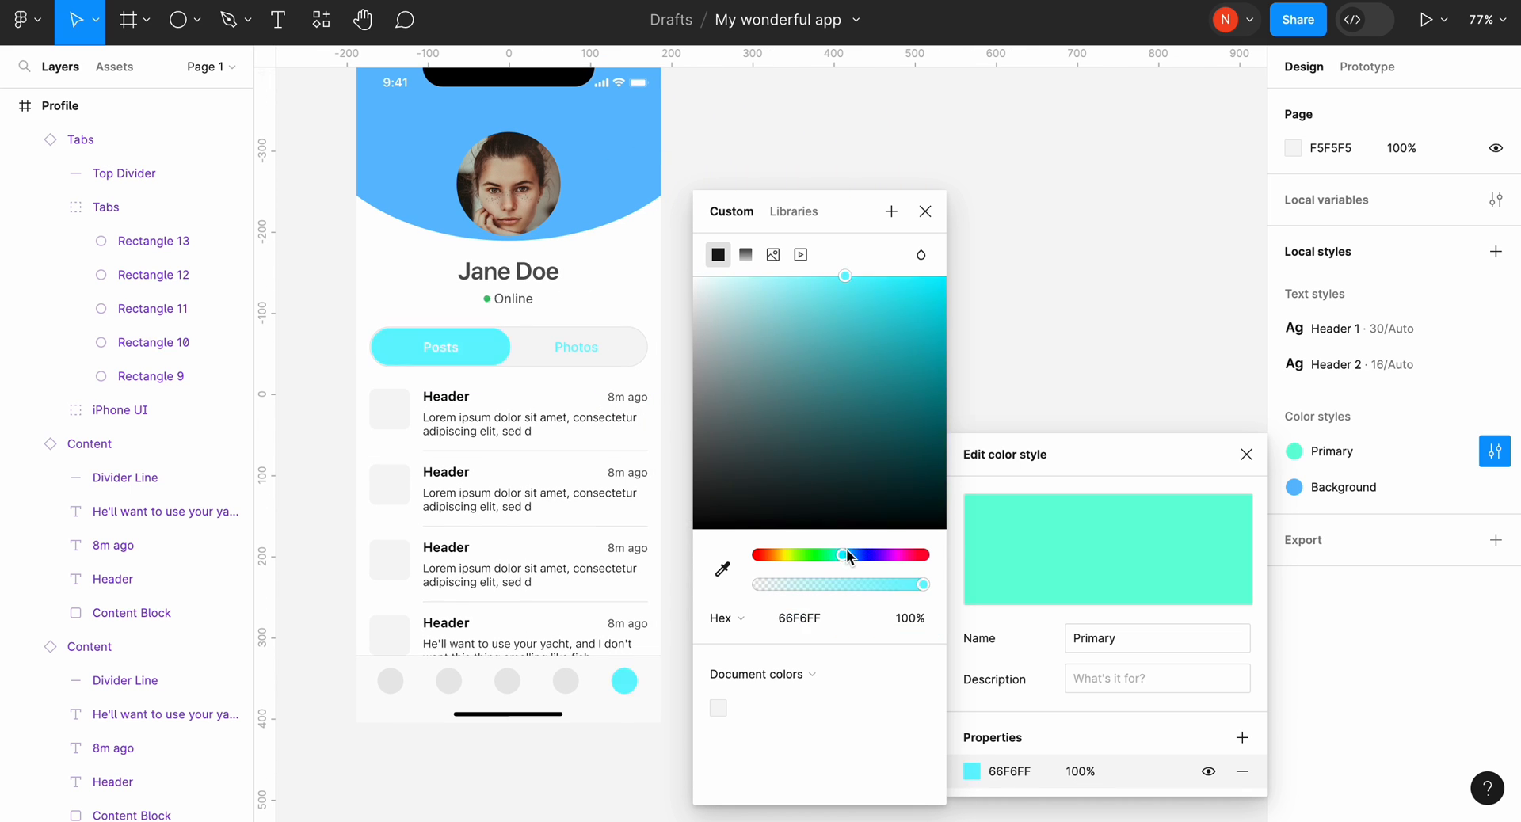
{"action": "left_click_drag", "start_coordinate": [845, 555], "coordinate": [882, 554]}
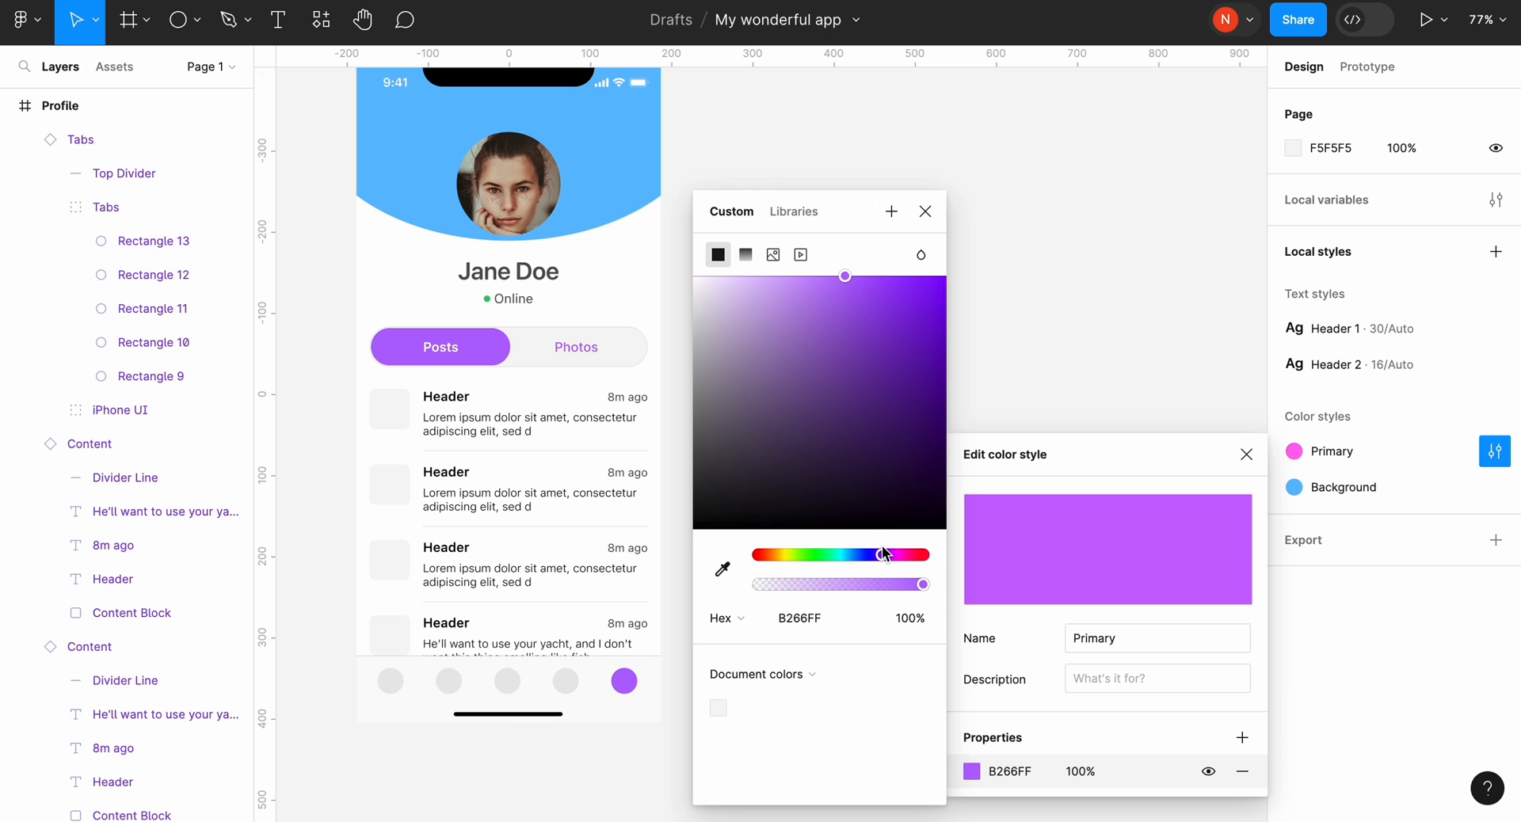
{"action": "left_click", "coordinate": [924, 211]}
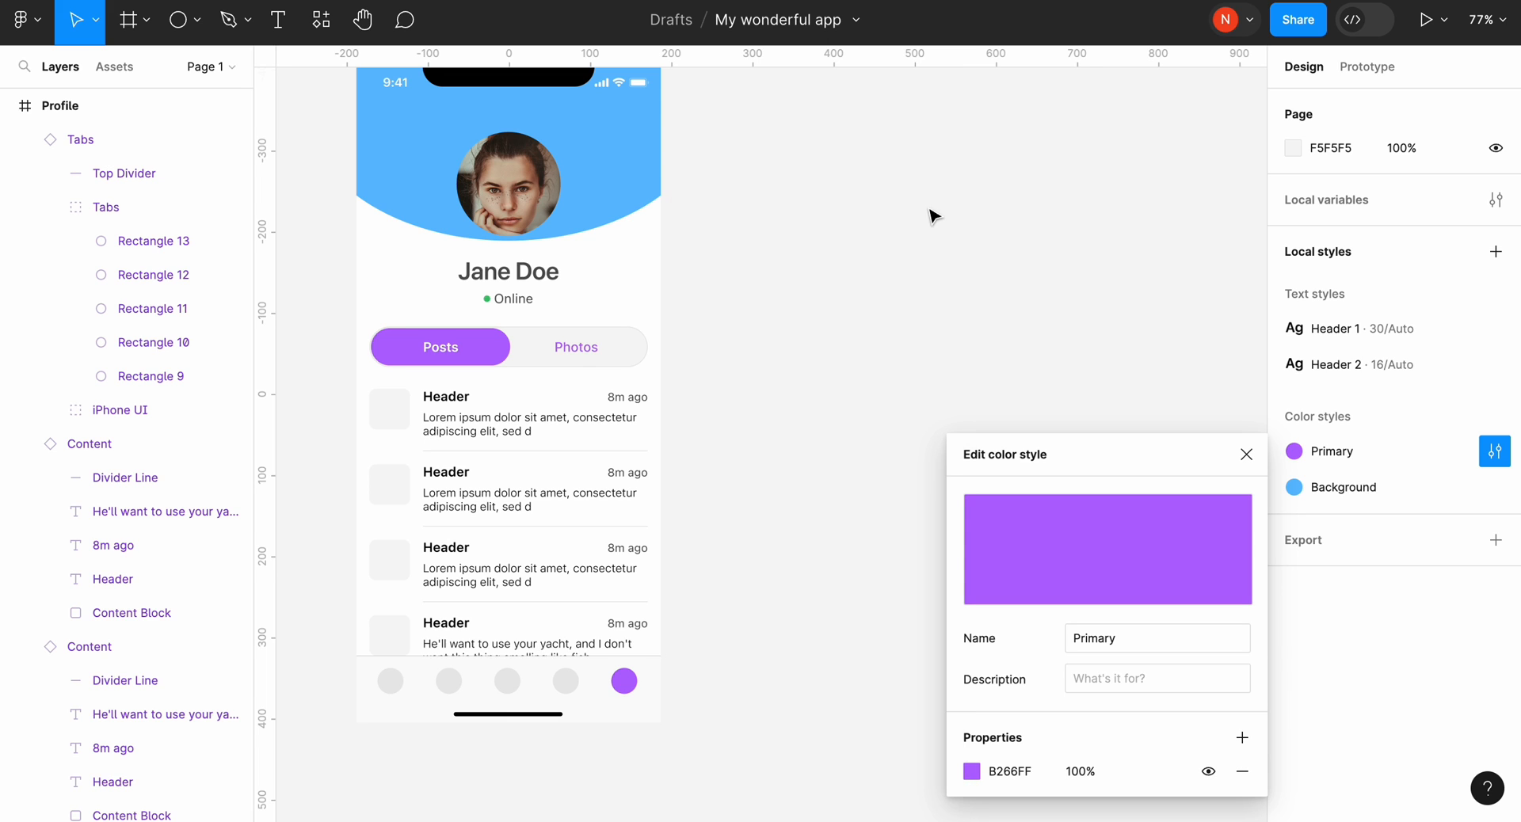
{"action": "left_click", "coordinate": [1247, 455]}
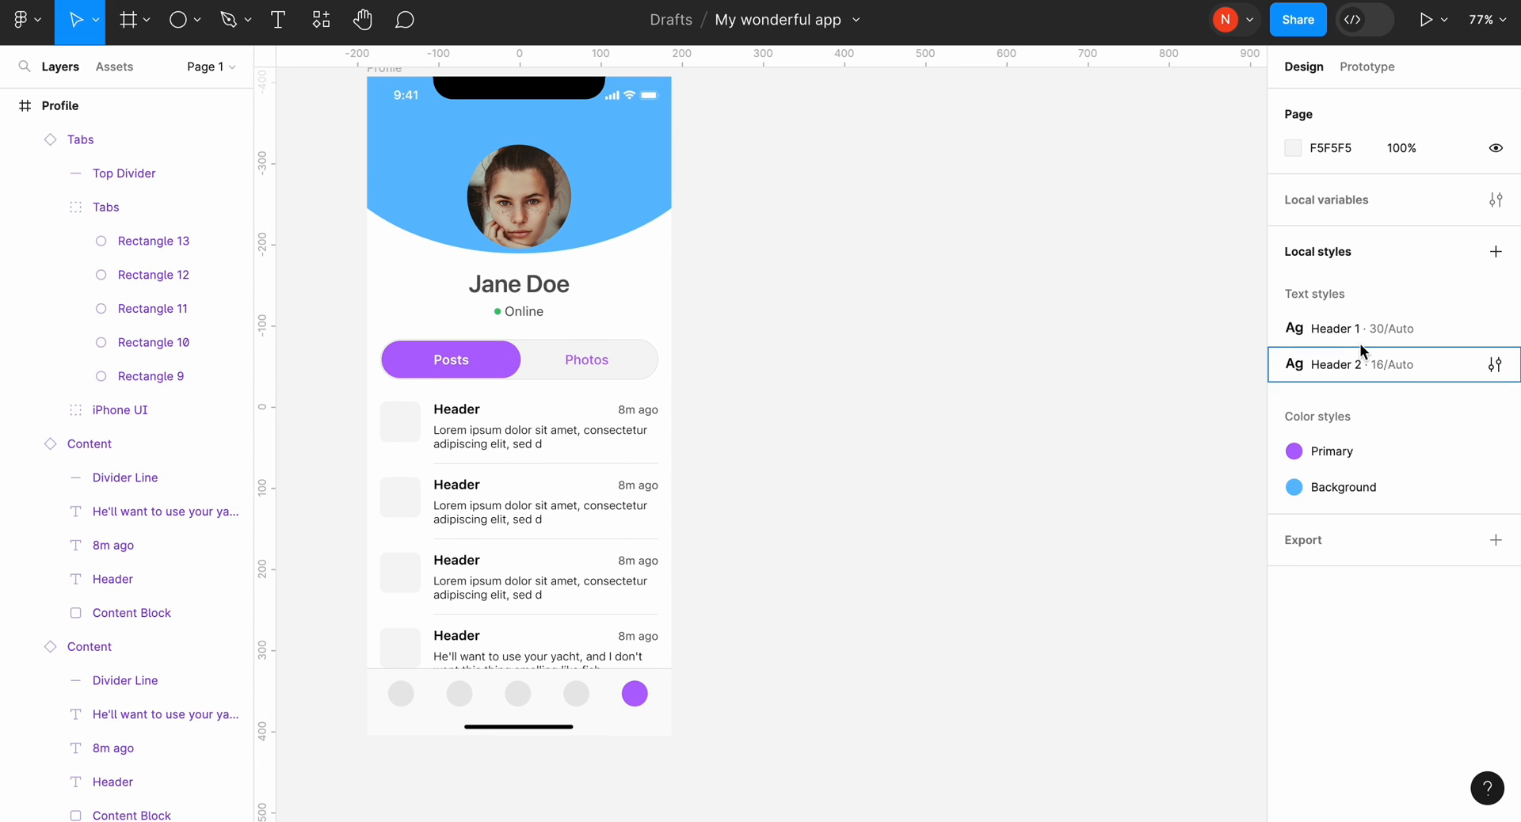
Step: Change the Header 1 text style weight, trying Thin then settling on Condensed Bold
{"action": "left_click", "coordinate": [1494, 328]}
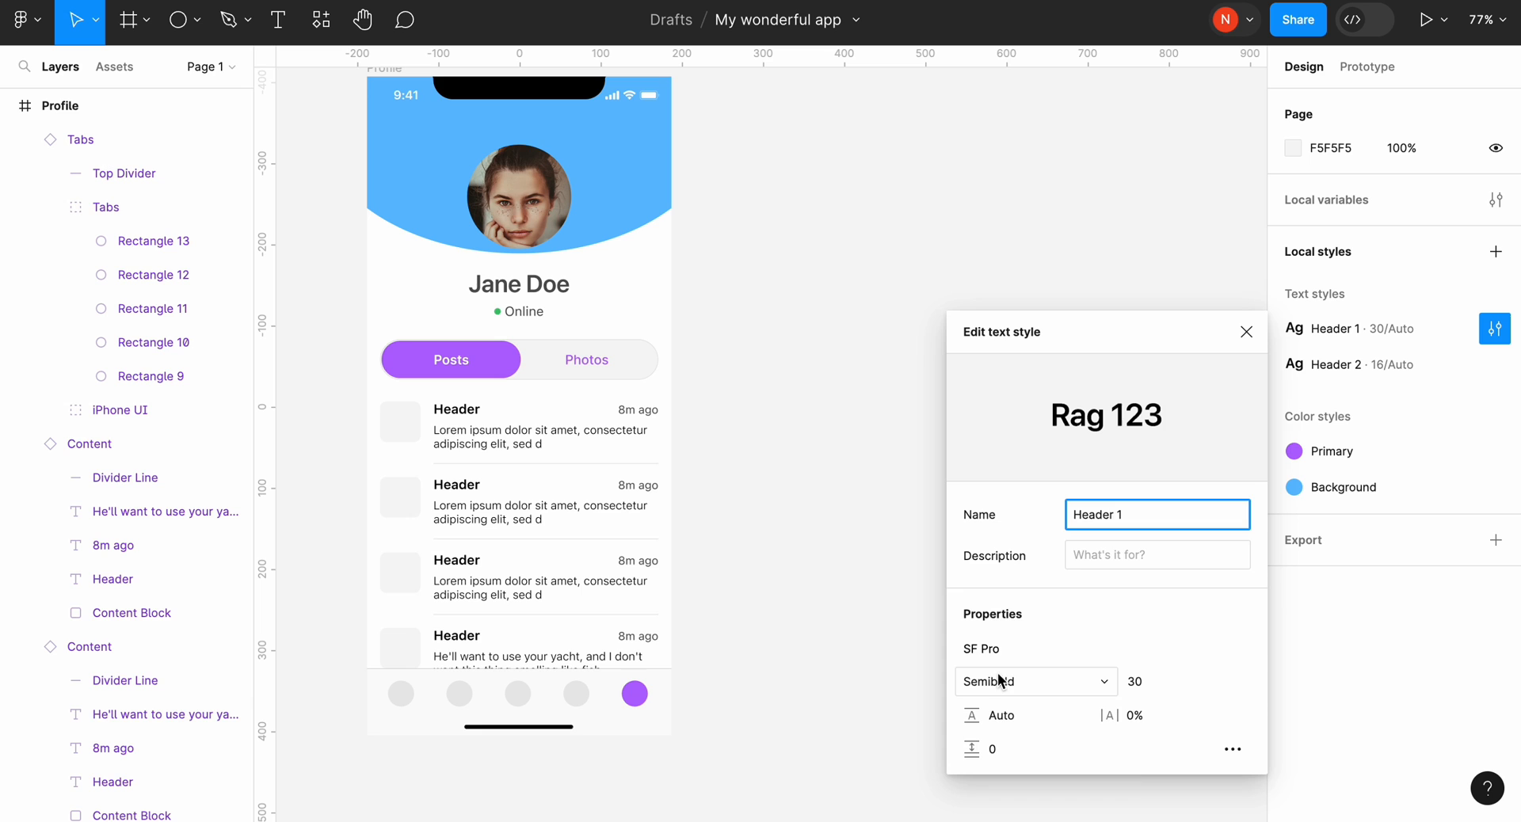
{"action": "left_click", "coordinate": [1033, 682]}
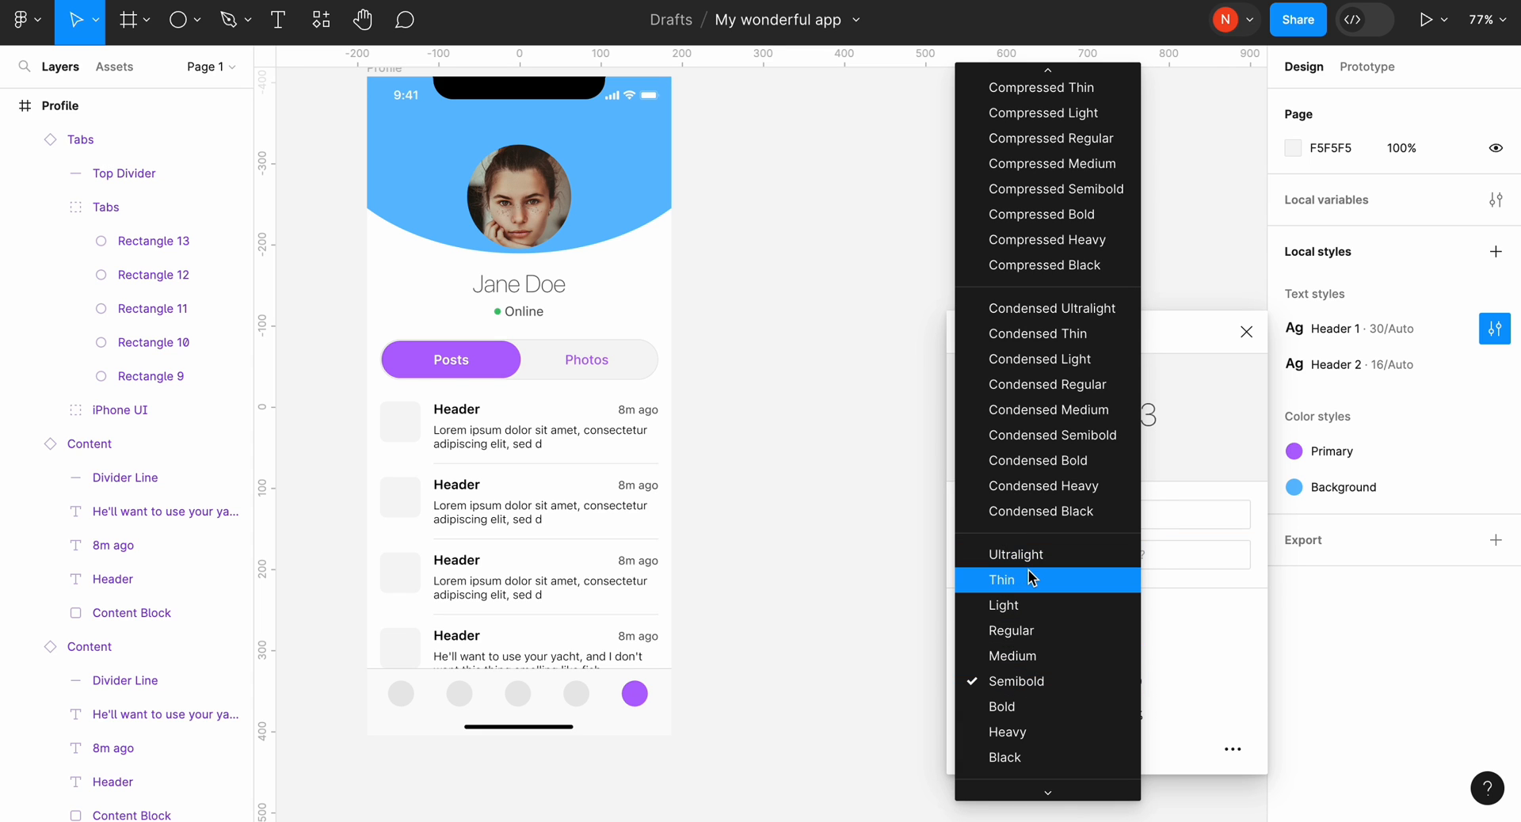
{"action": "left_click", "coordinate": [1001, 578]}
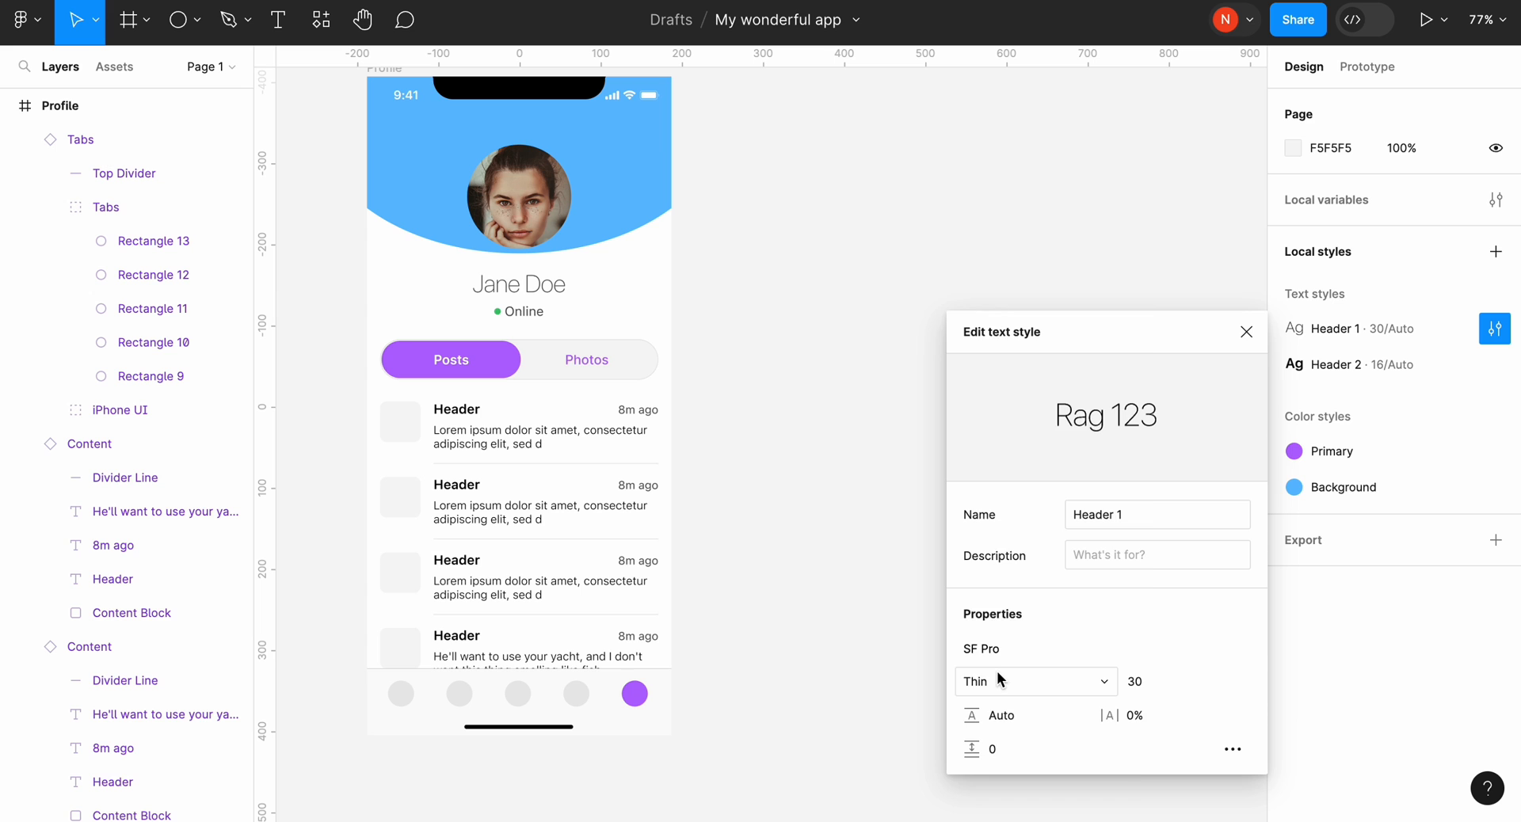
{"action": "left_click", "coordinate": [1034, 682]}
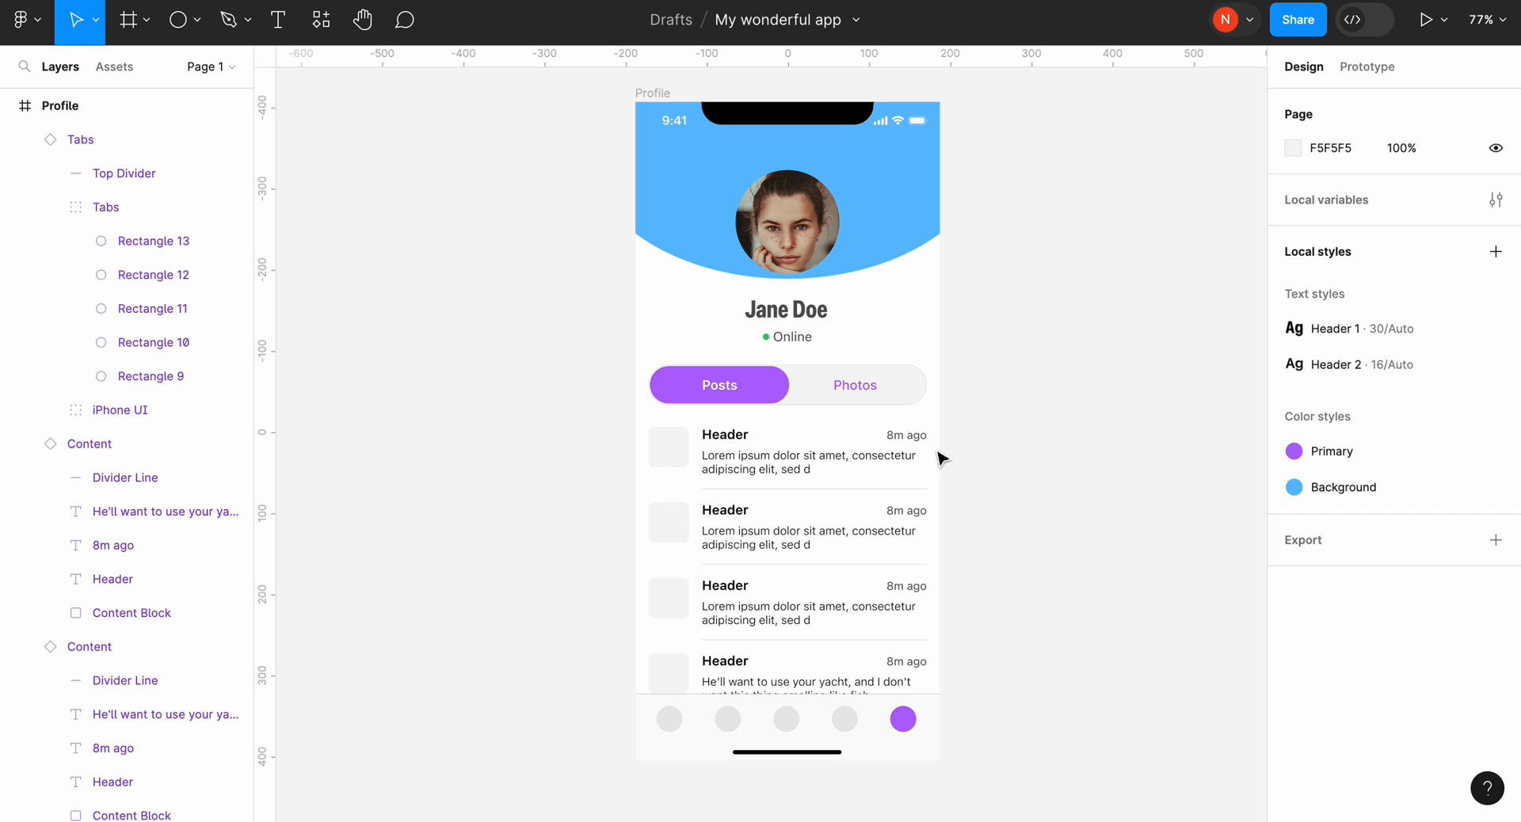
Step: Run Automatic Style Guides > Generate Style Guide from the main menu's Plugins
{"action": "left_click", "coordinate": [20, 19]}
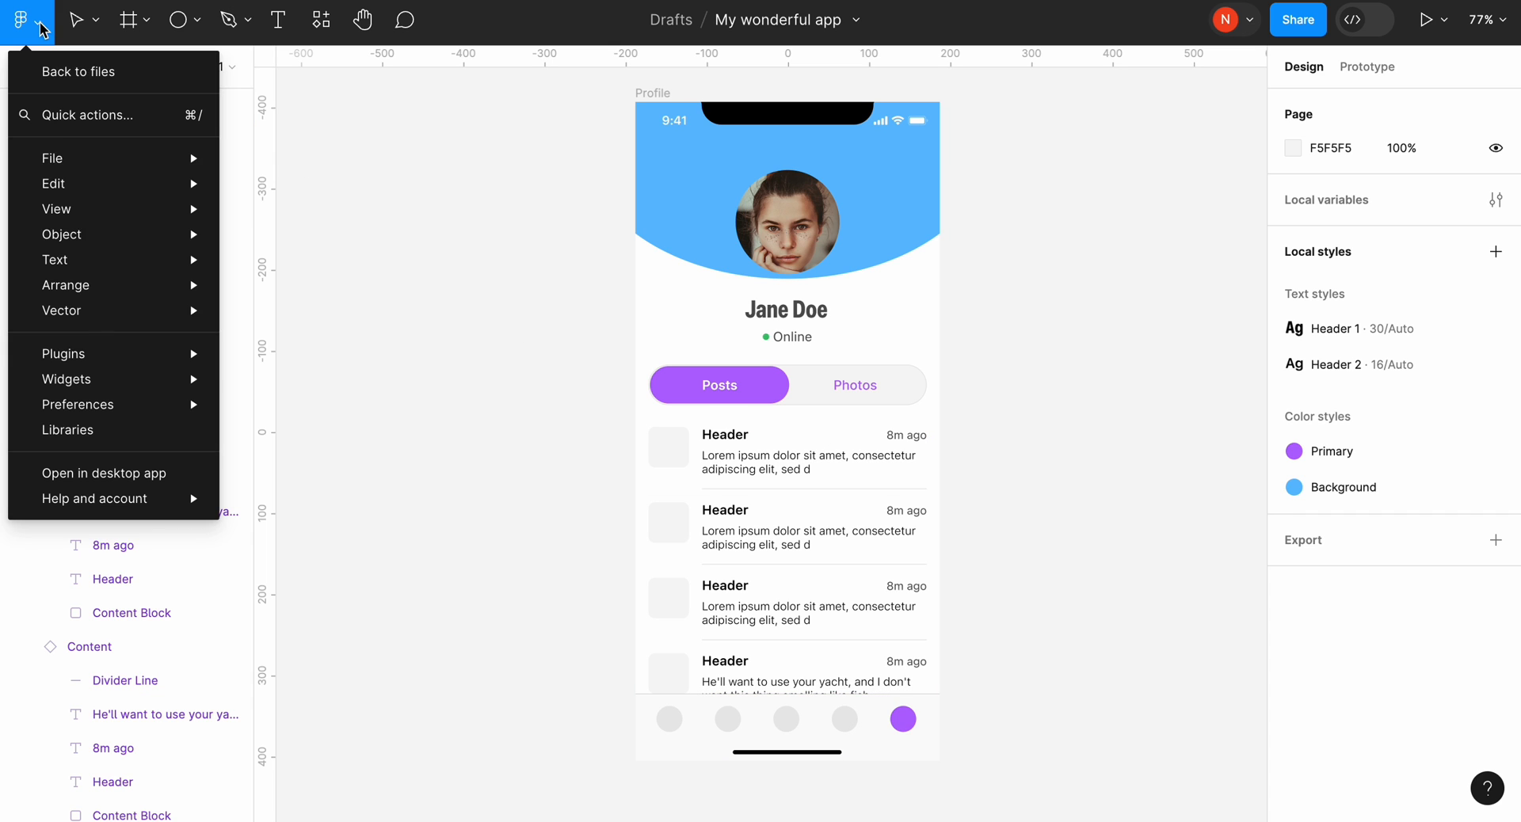
{"action": "left_click", "coordinate": [62, 353]}
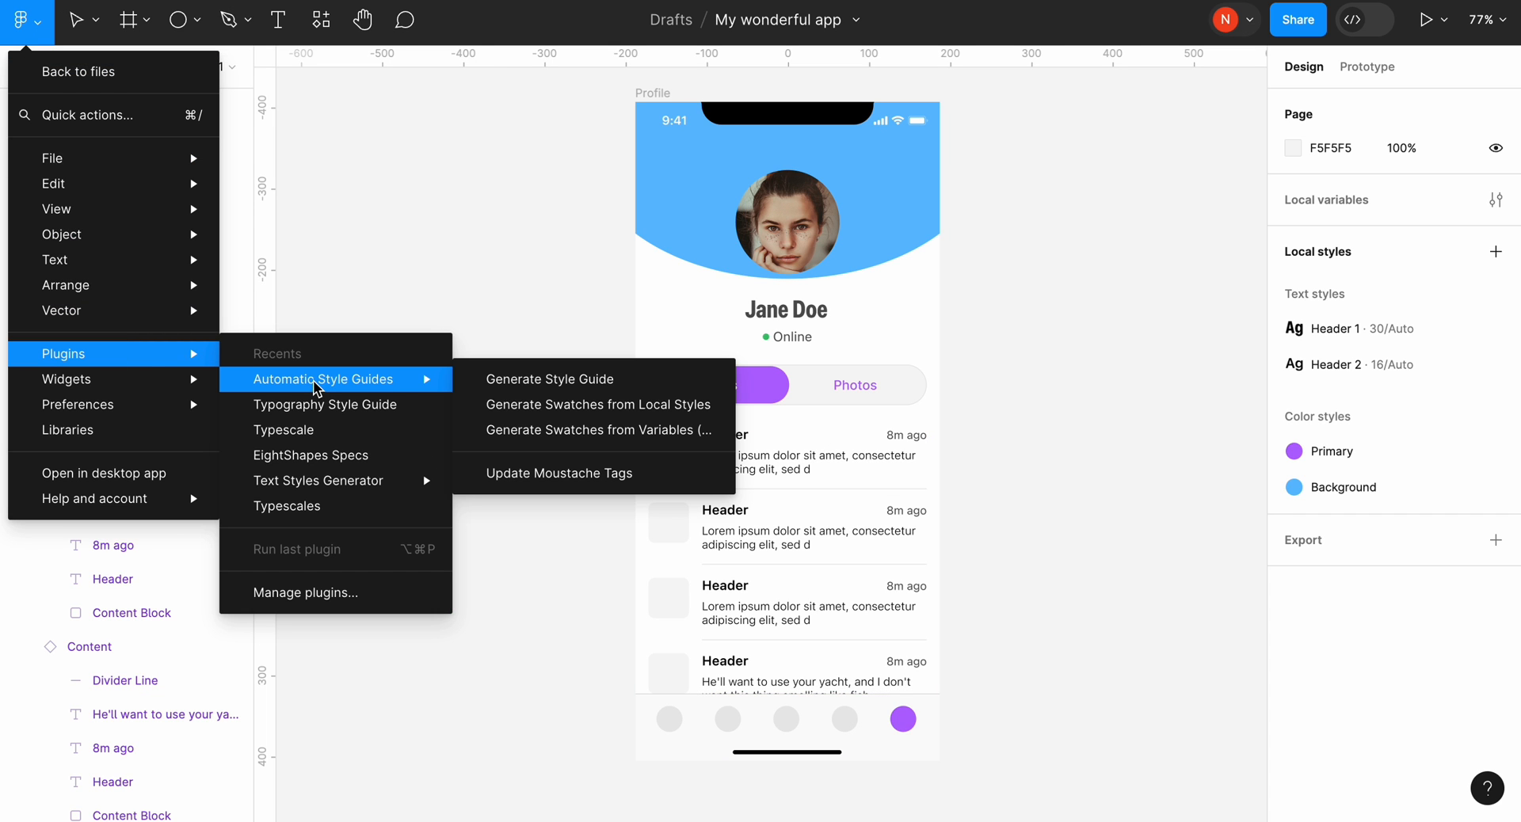
{"action": "left_click", "coordinate": [550, 379]}
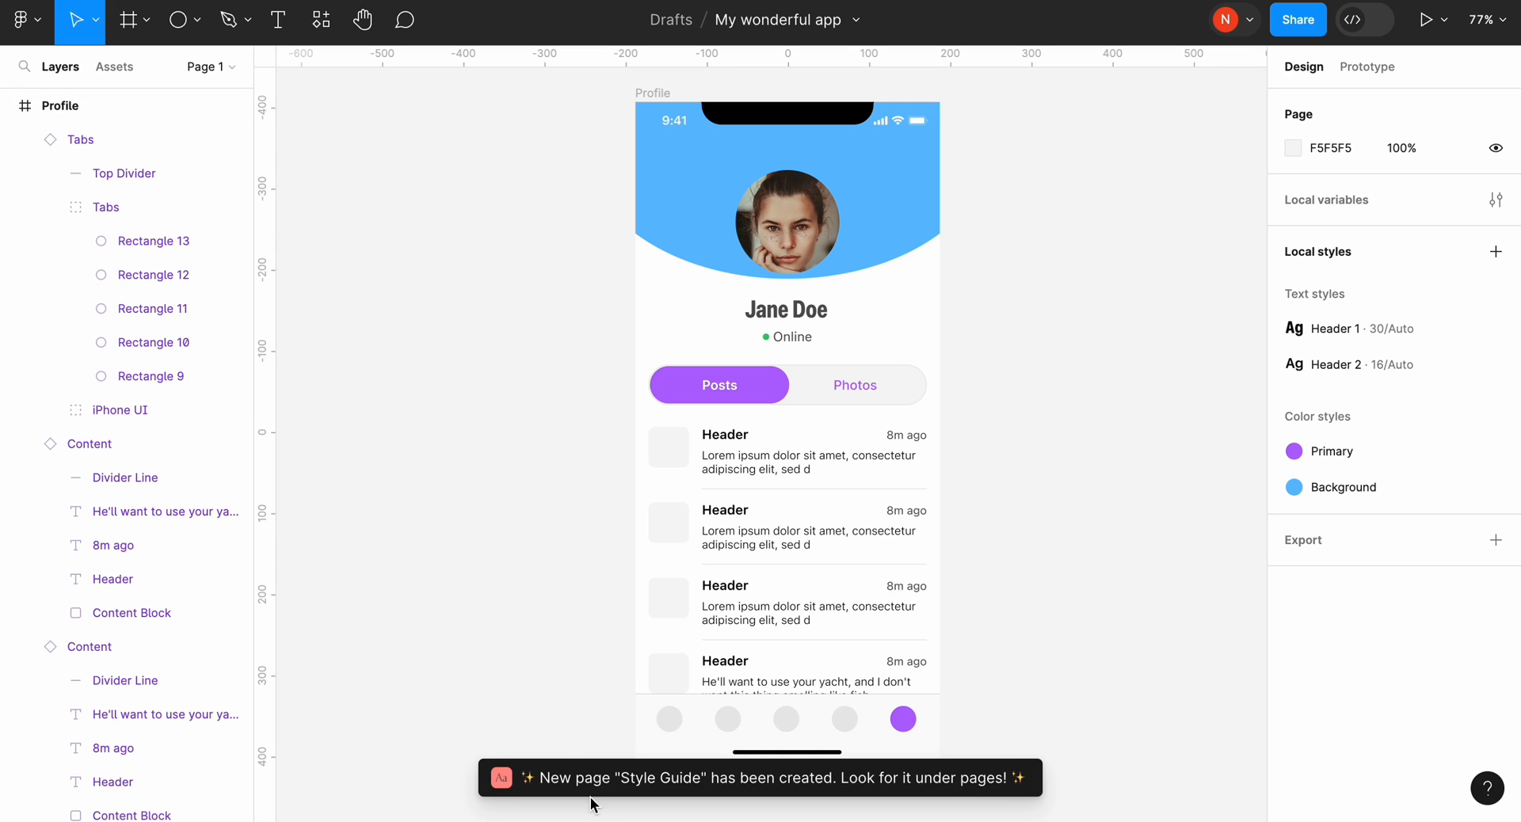
Step: Switch to the generated Style Guide page showing Primary and Background swatches
{"action": "left_click", "coordinate": [204, 67]}
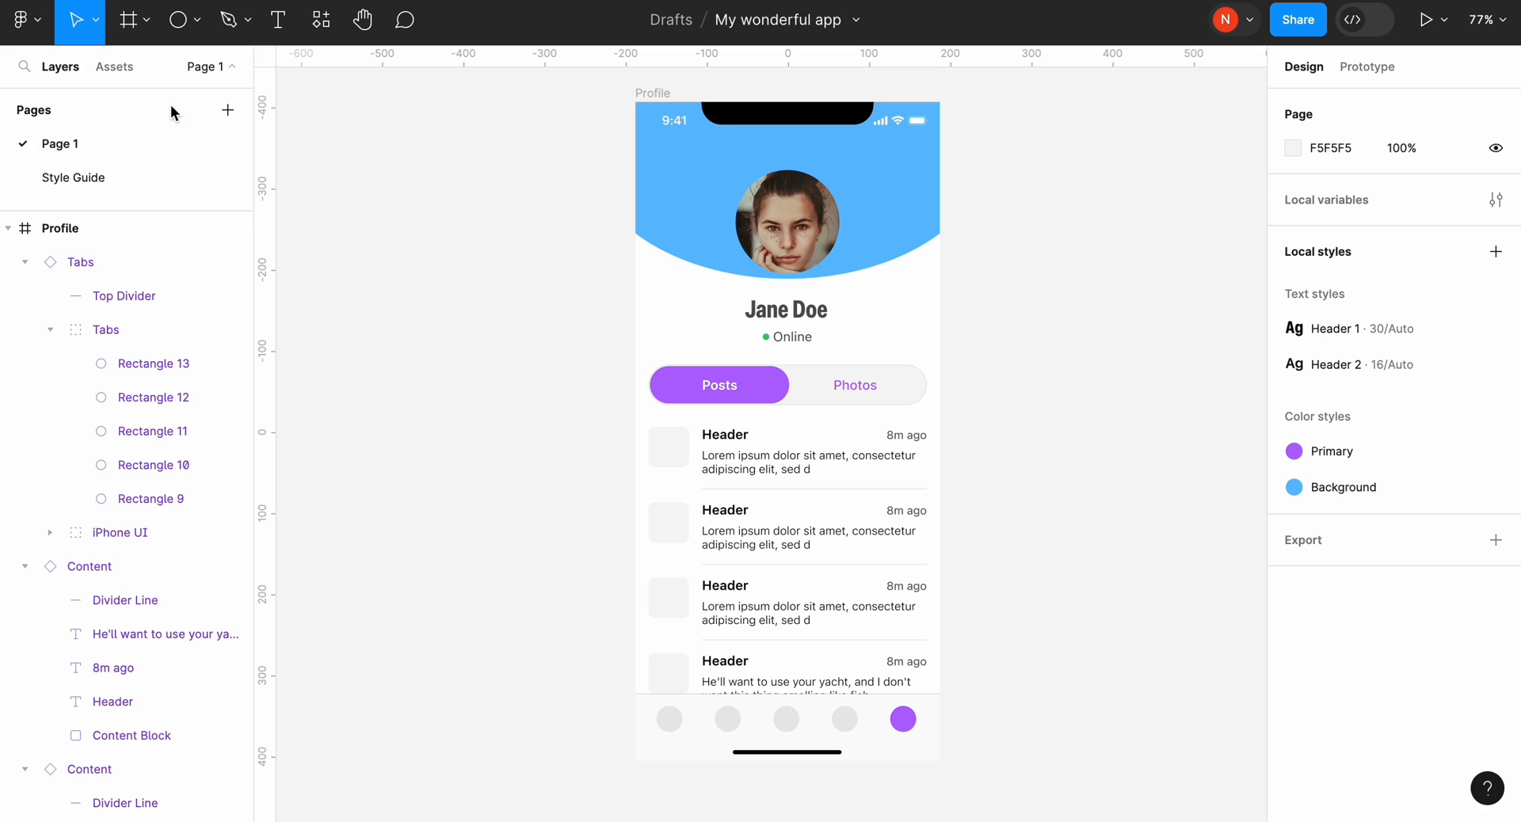
{"action": "left_click", "coordinate": [73, 178]}
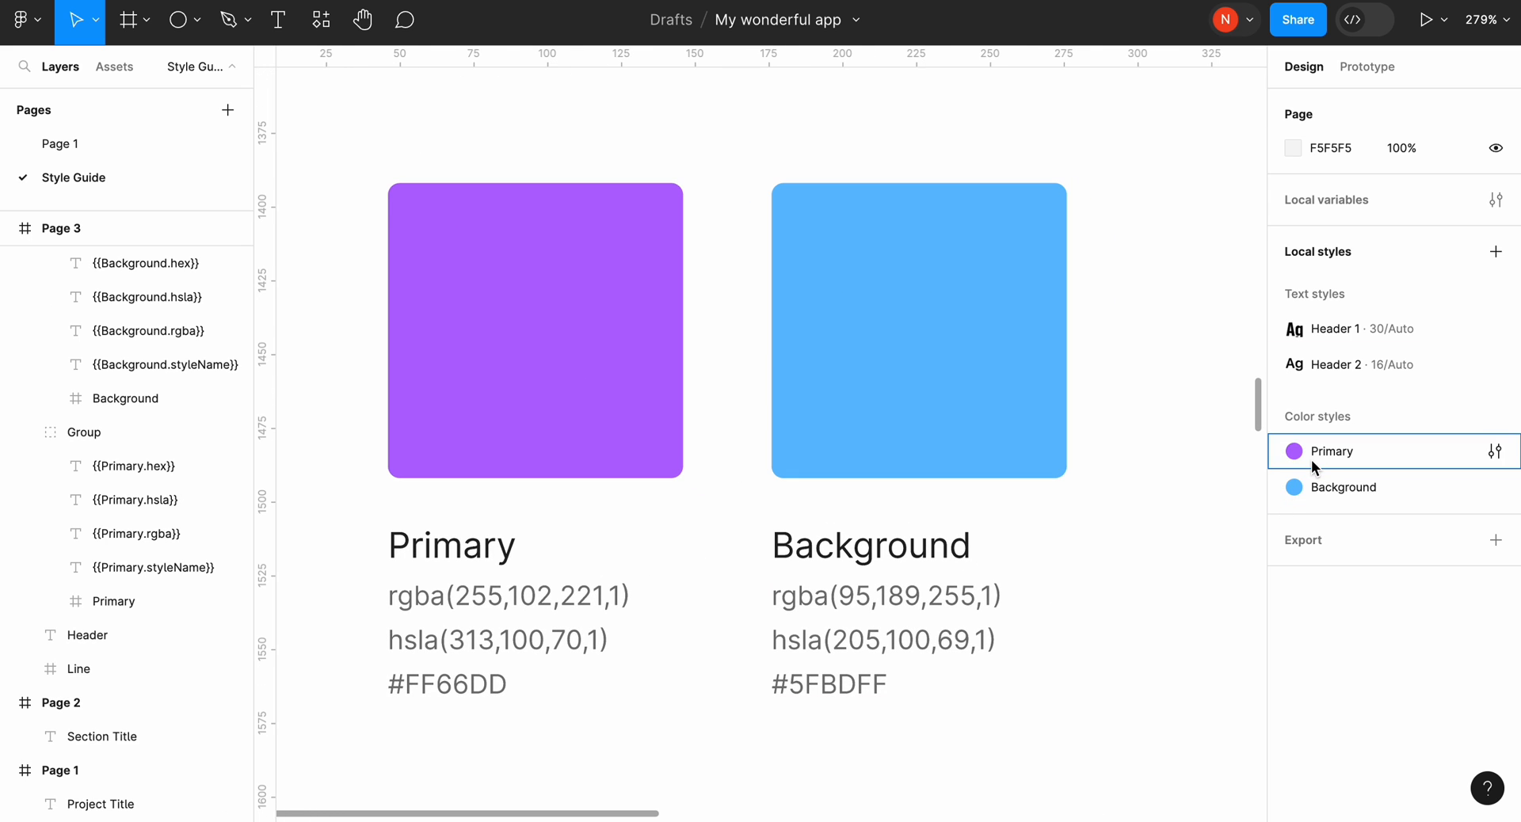
Step: Shift the Primary color style's hue from purple to pink #FF66C2 and recheck it
{"action": "left_click", "coordinate": [1495, 452]}
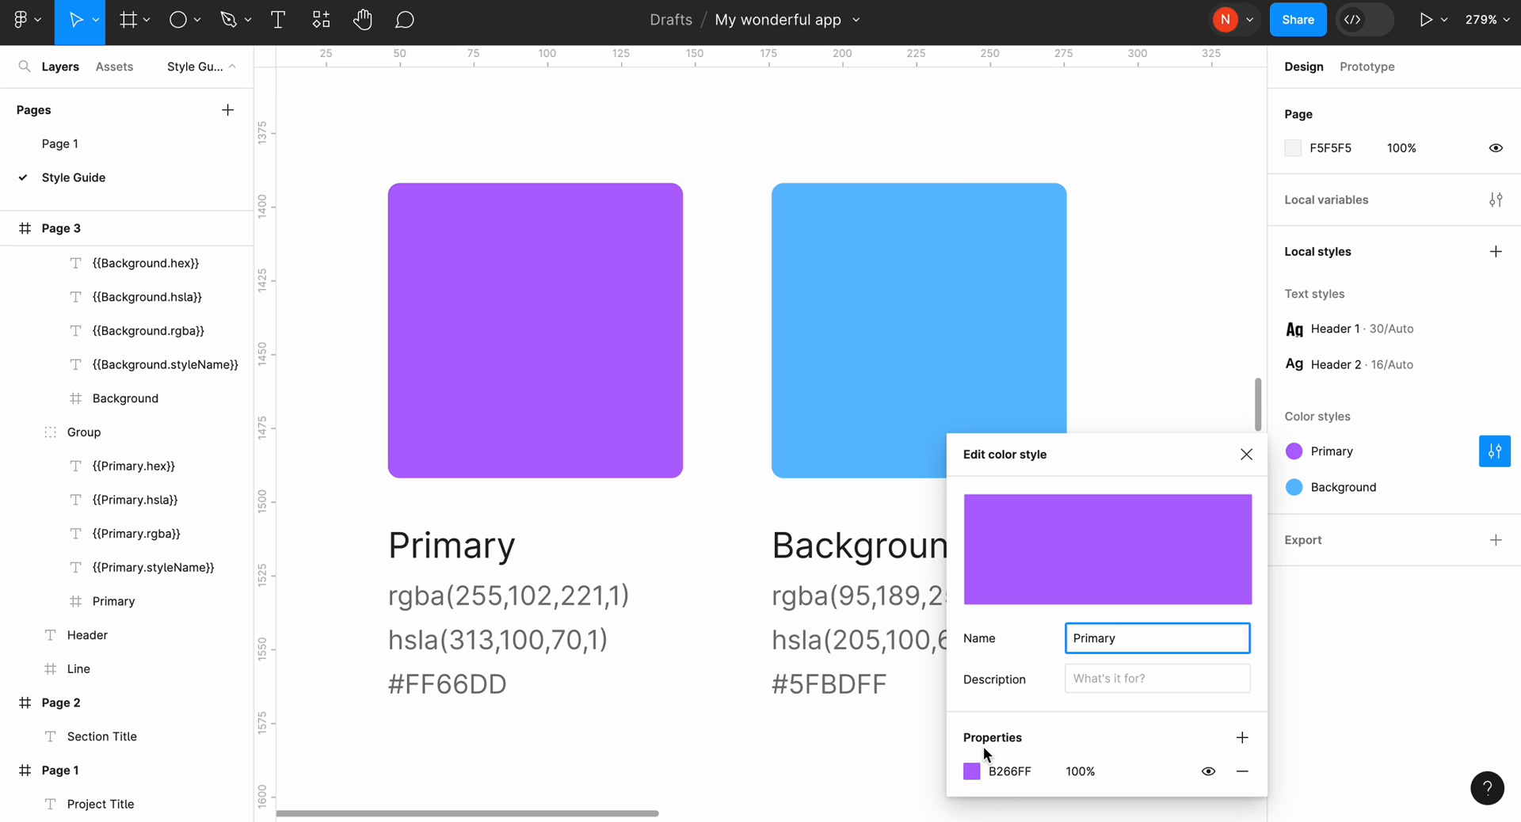
{"action": "left_click", "coordinate": [971, 771]}
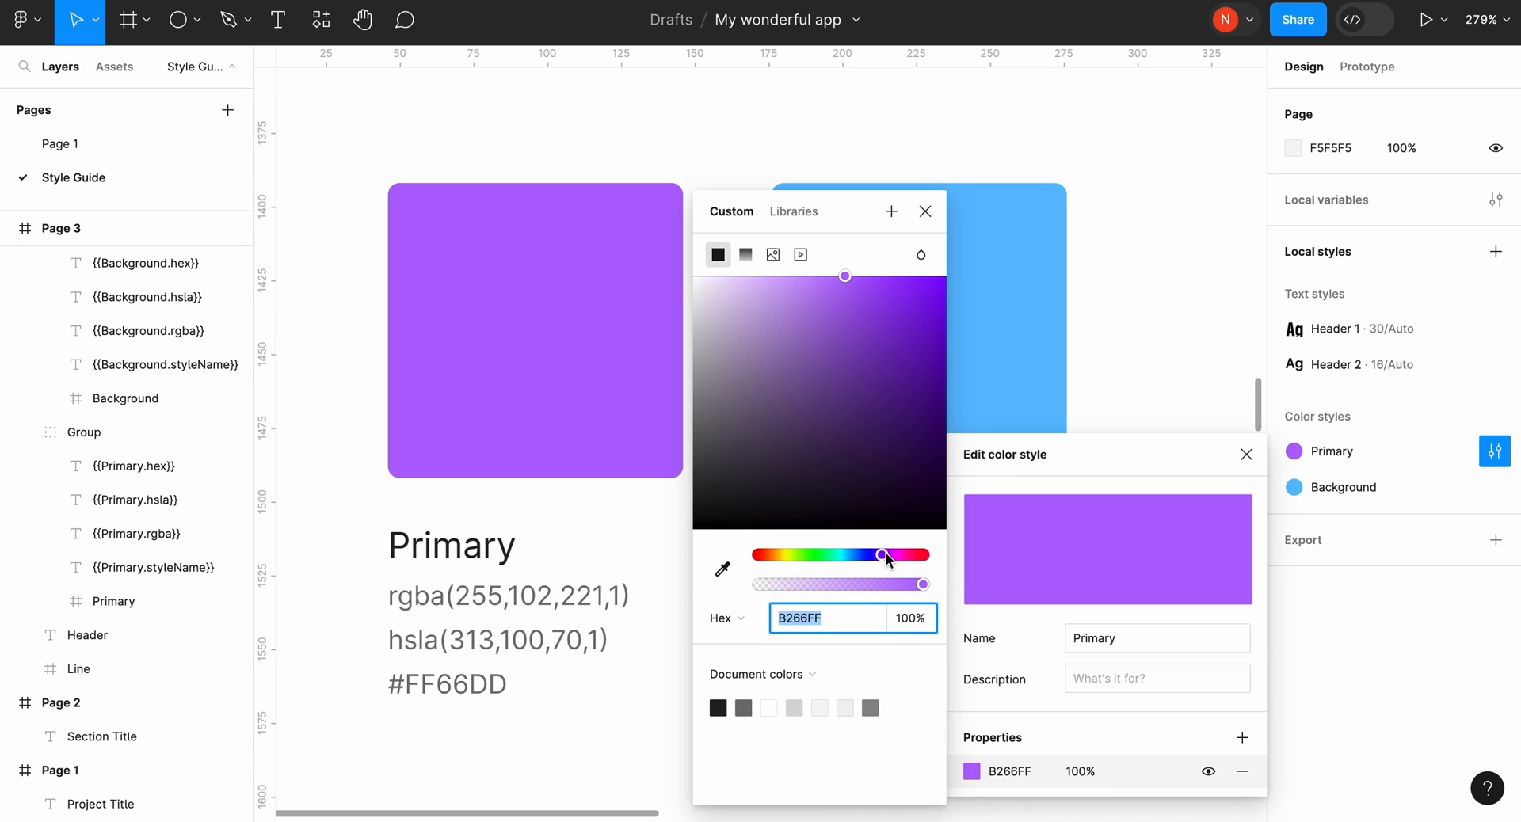
{"action": "left_click_drag", "start_coordinate": [883, 554], "coordinate": [869, 554]}
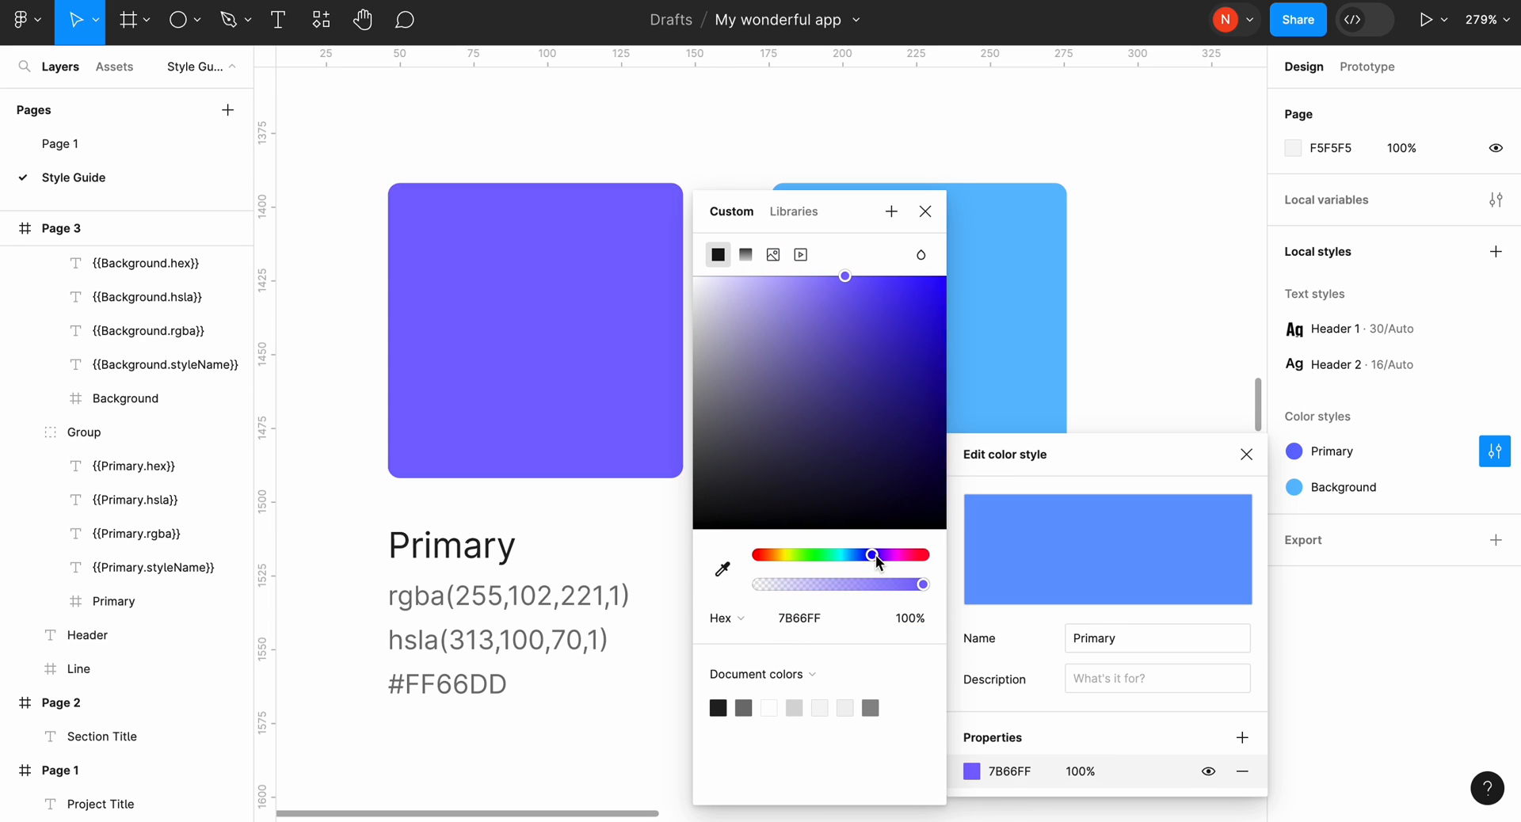
{"action": "left_click_drag", "start_coordinate": [875, 555], "coordinate": [906, 555]}
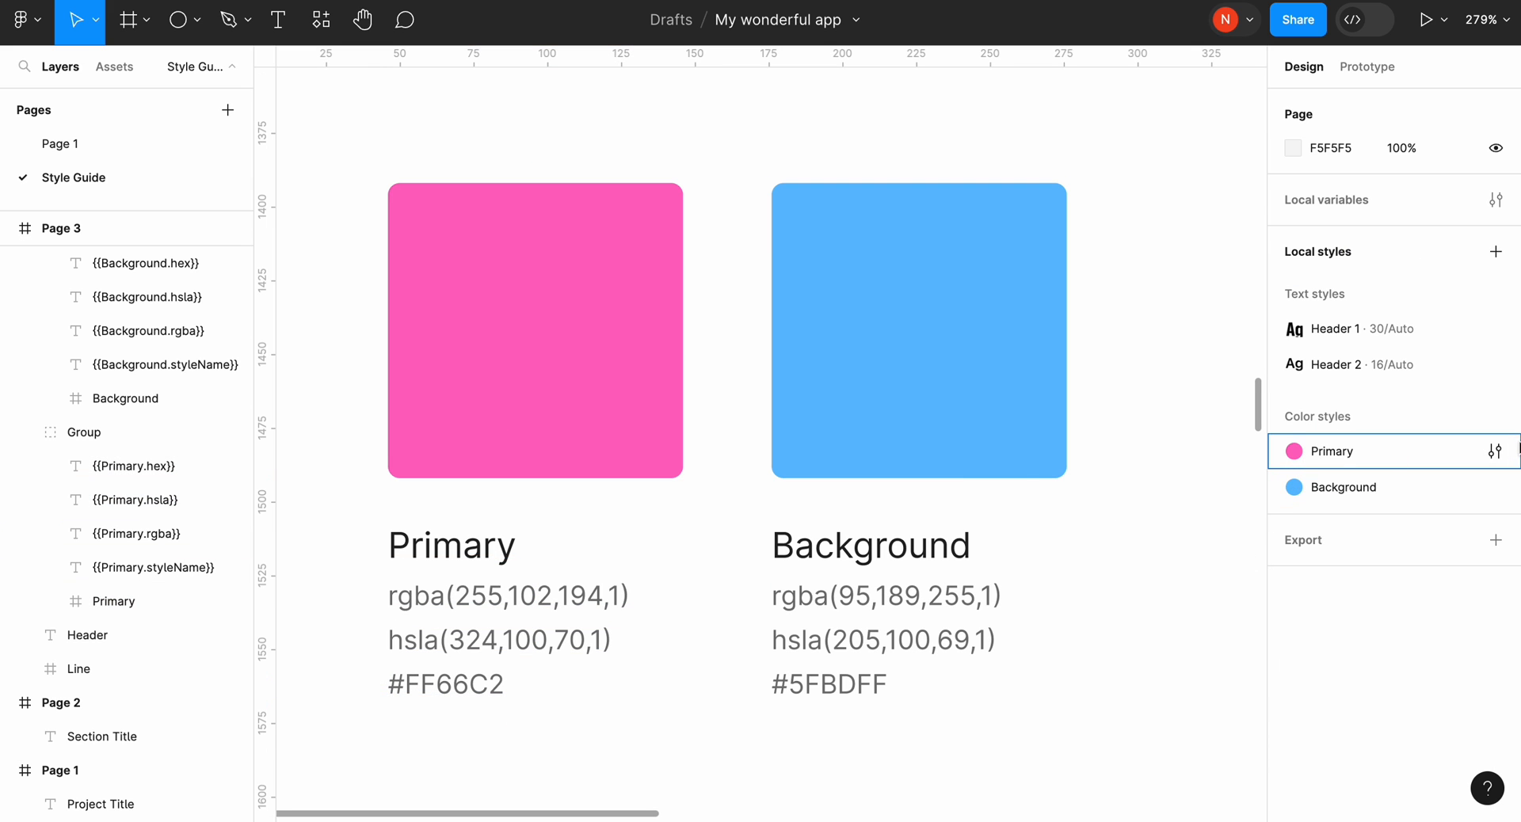
{"action": "left_click", "coordinate": [1496, 452]}
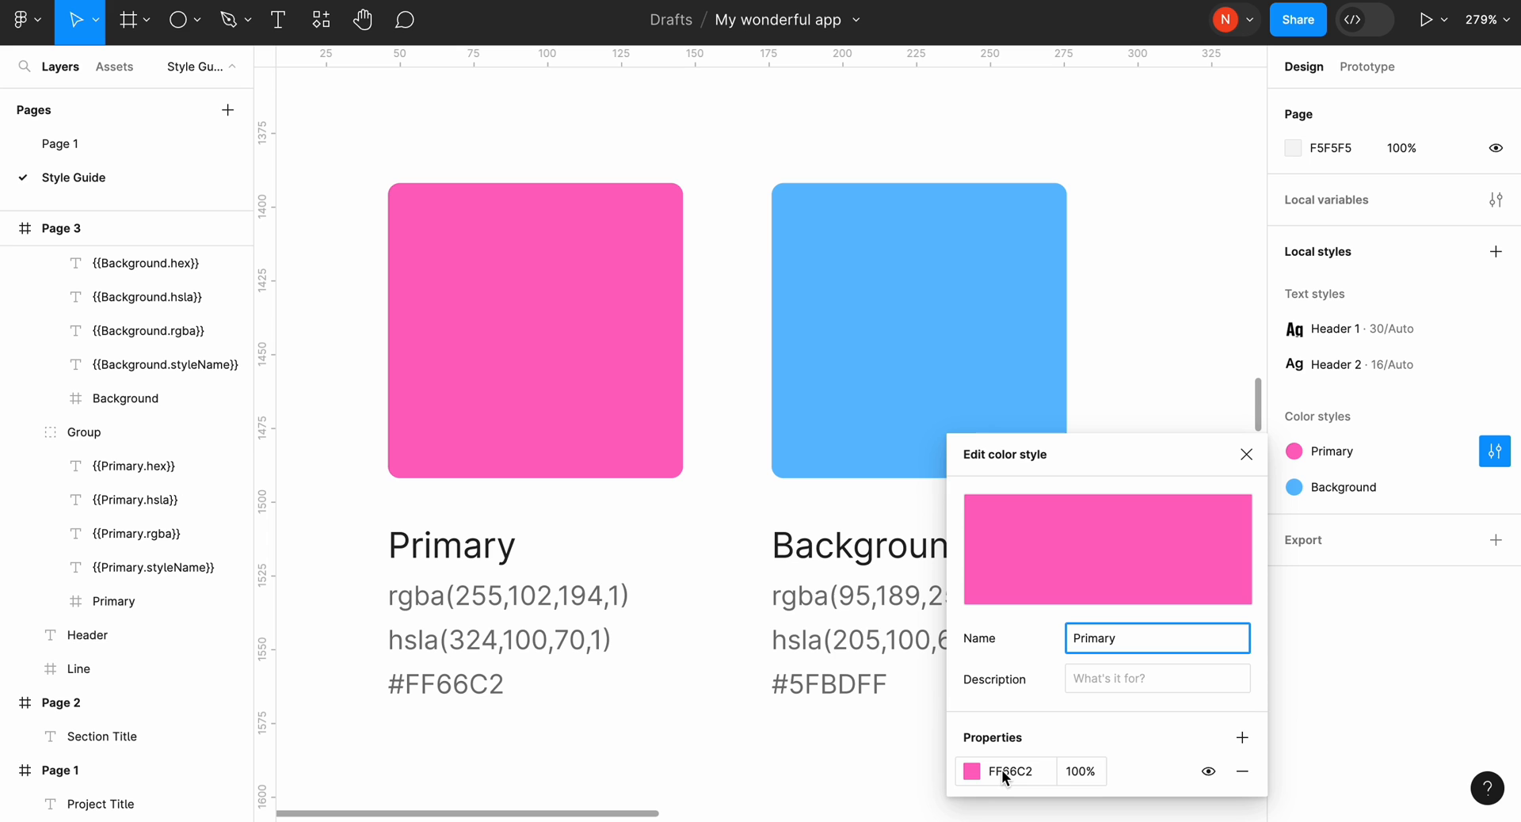
Step: Leave the color editor and bring up Header 1's text style beside its typography specs
{"action": "left_click", "coordinate": [1006, 771]}
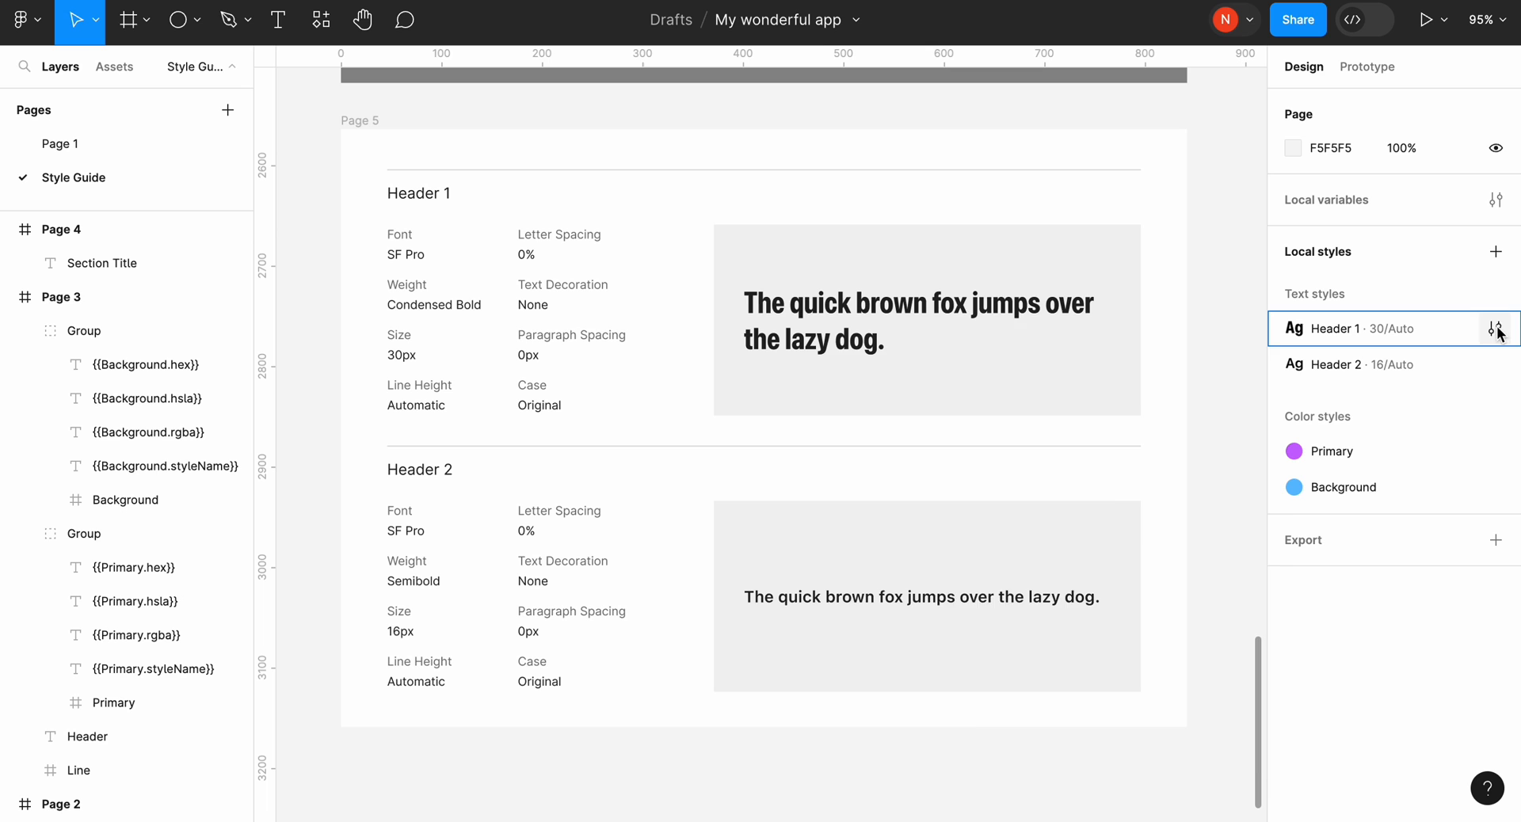
{"action": "left_click", "coordinate": [1494, 328]}
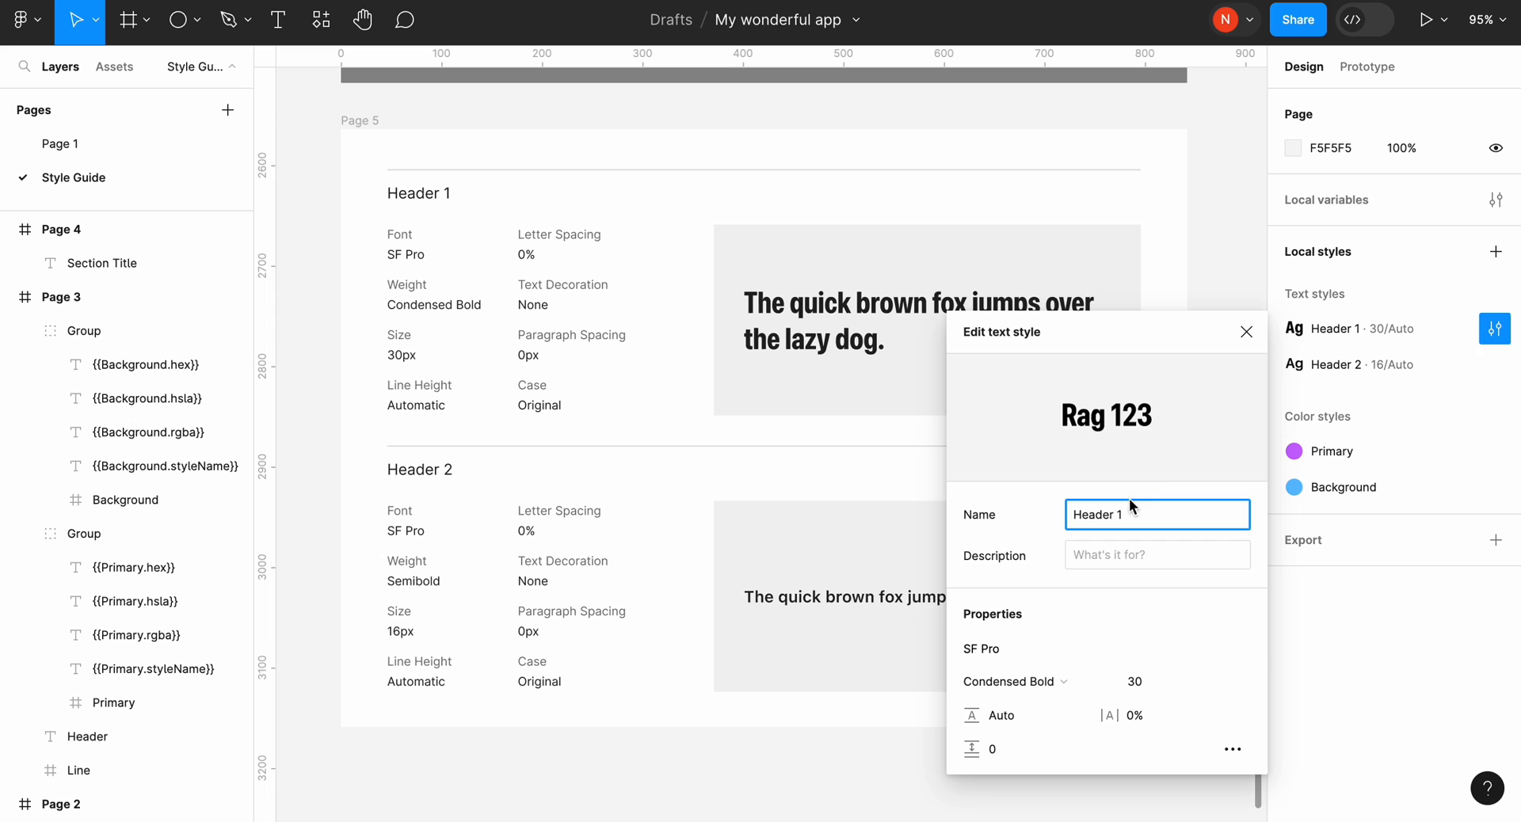
Step: Set the Header 1 text style weight to Thin so its sample sentence renders thin
{"action": "left_click", "coordinate": [1245, 331]}
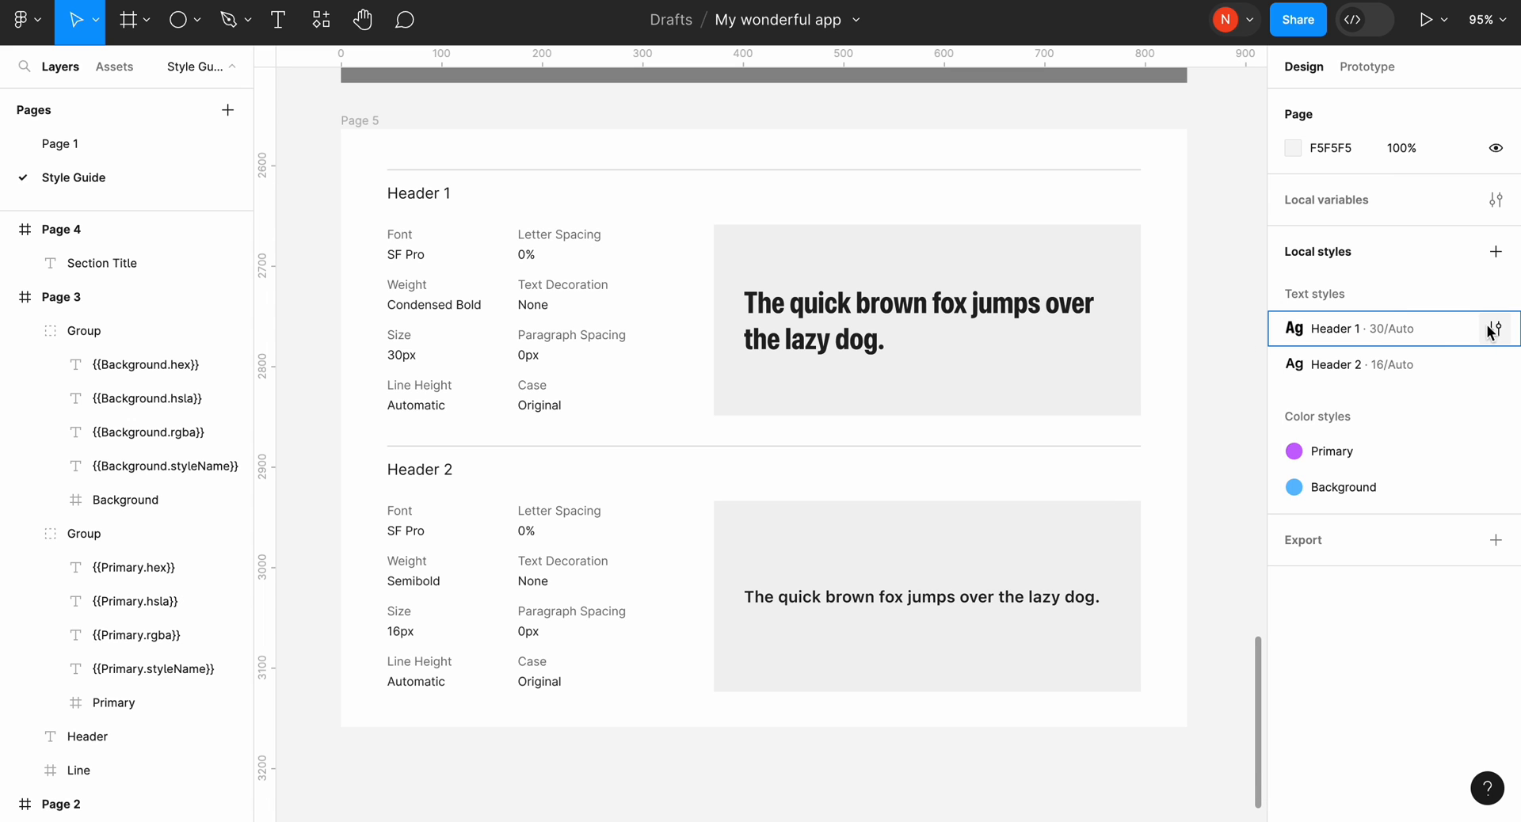
{"action": "left_click", "coordinate": [1494, 328]}
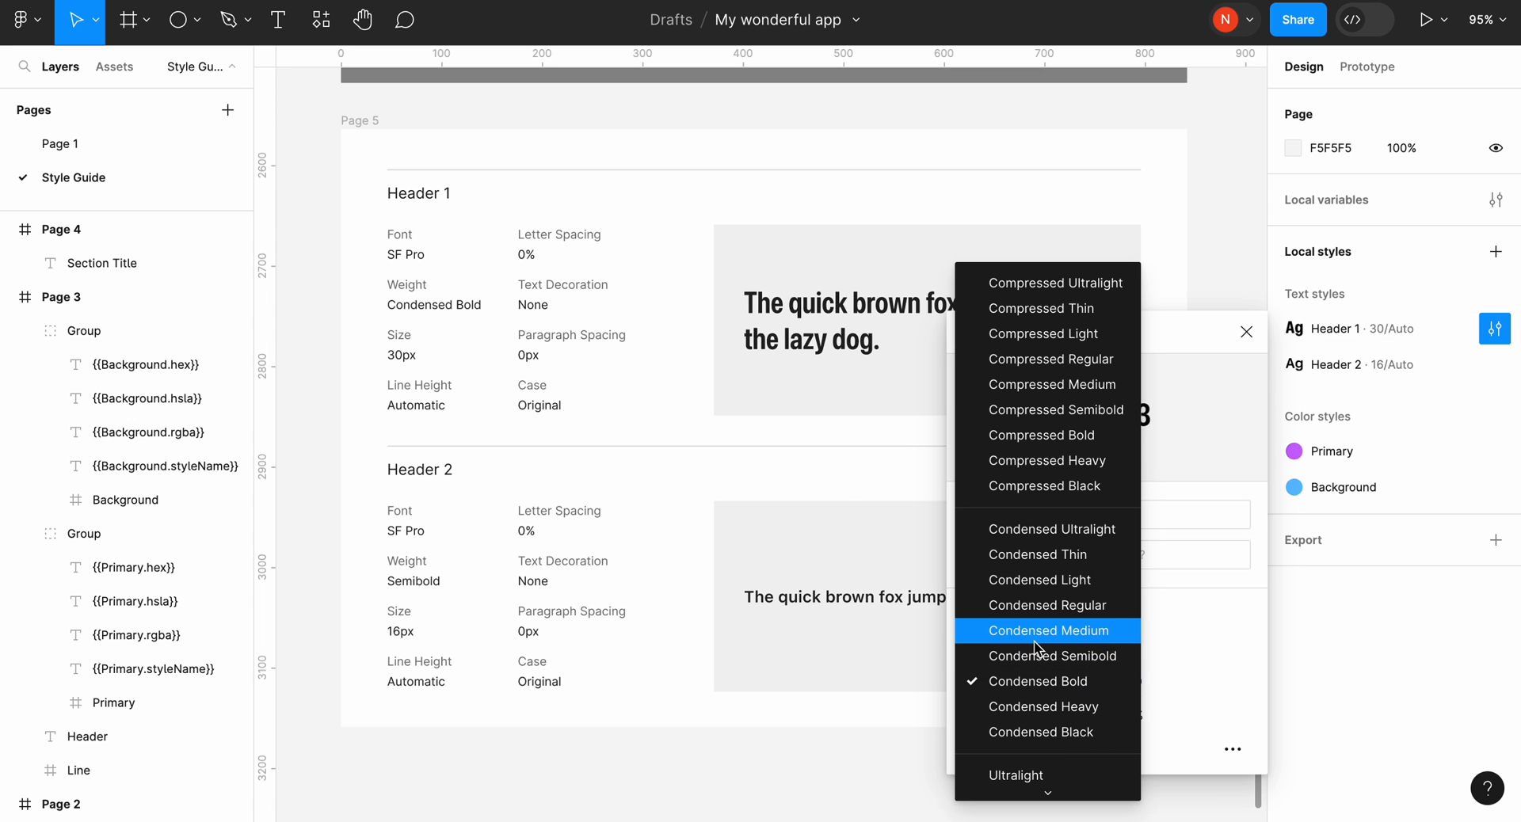
{"action": "scroll", "scroll_direction": "down", "scroll_amount": 3}
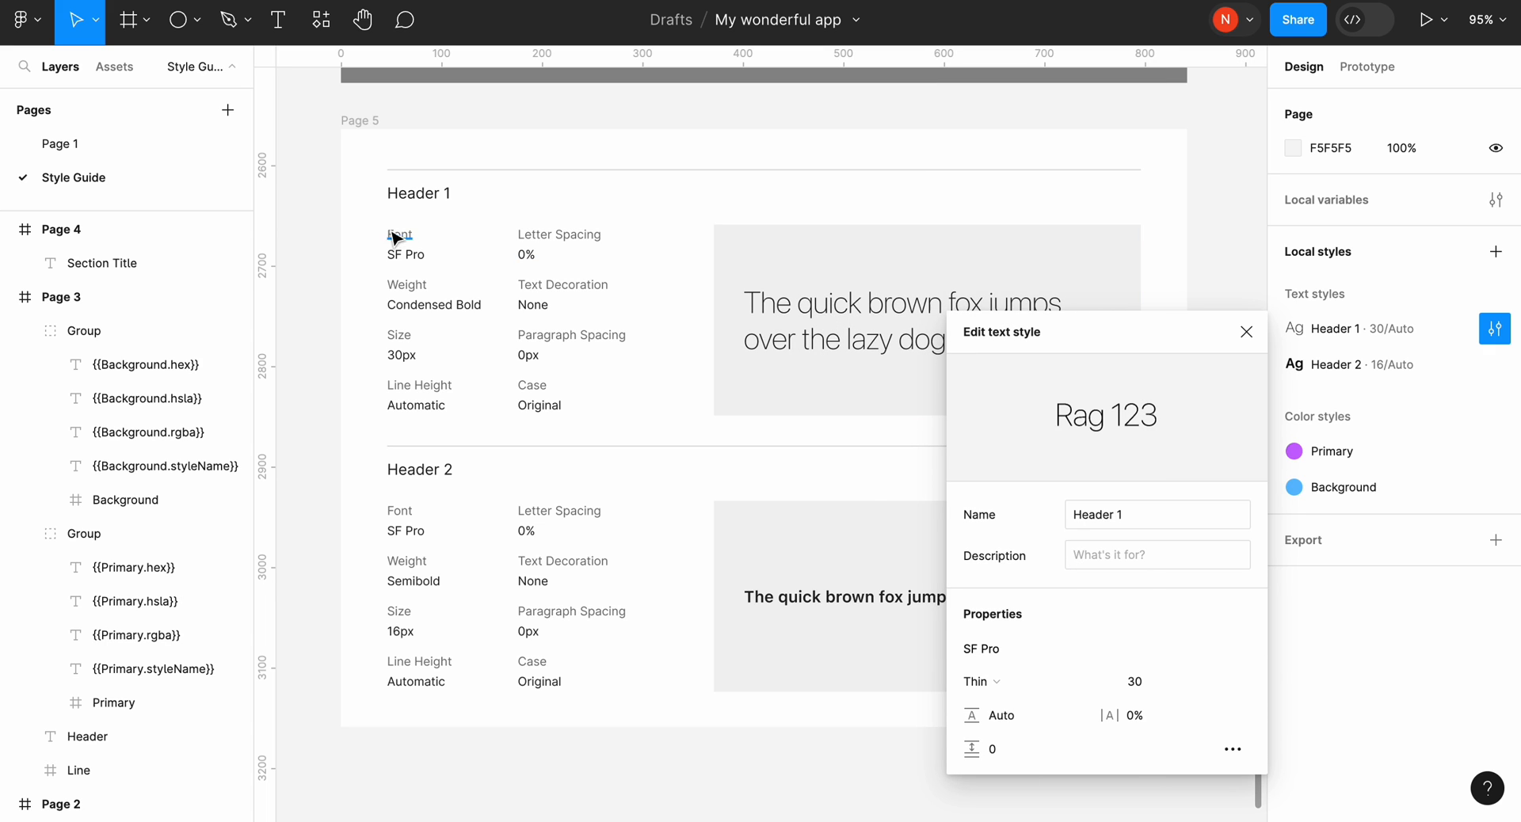
{"action": "mouse_move", "coordinate": [434, 304]}
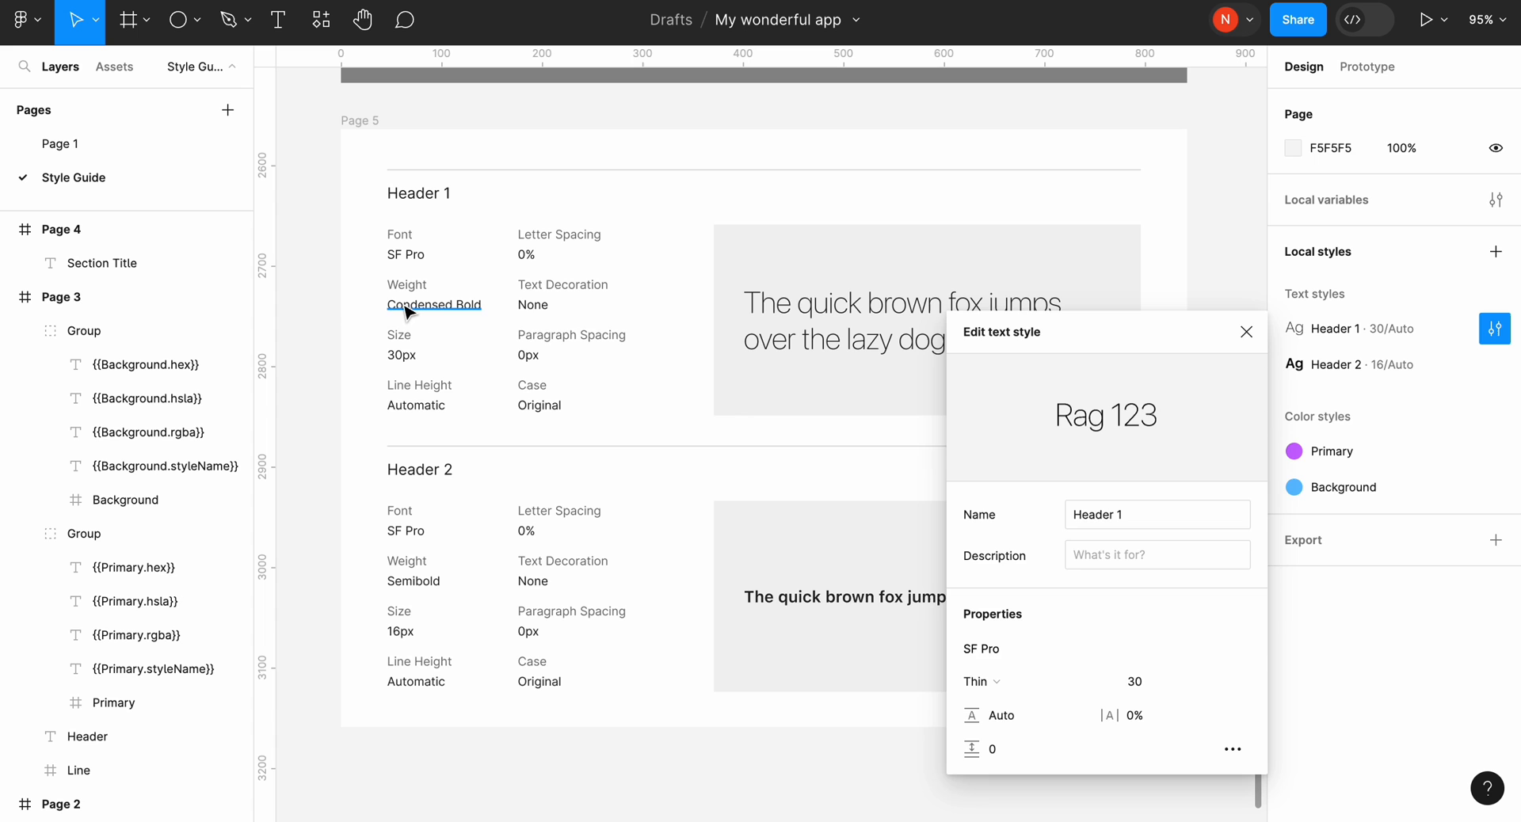
{"action": "left_click", "coordinate": [21, 19]}
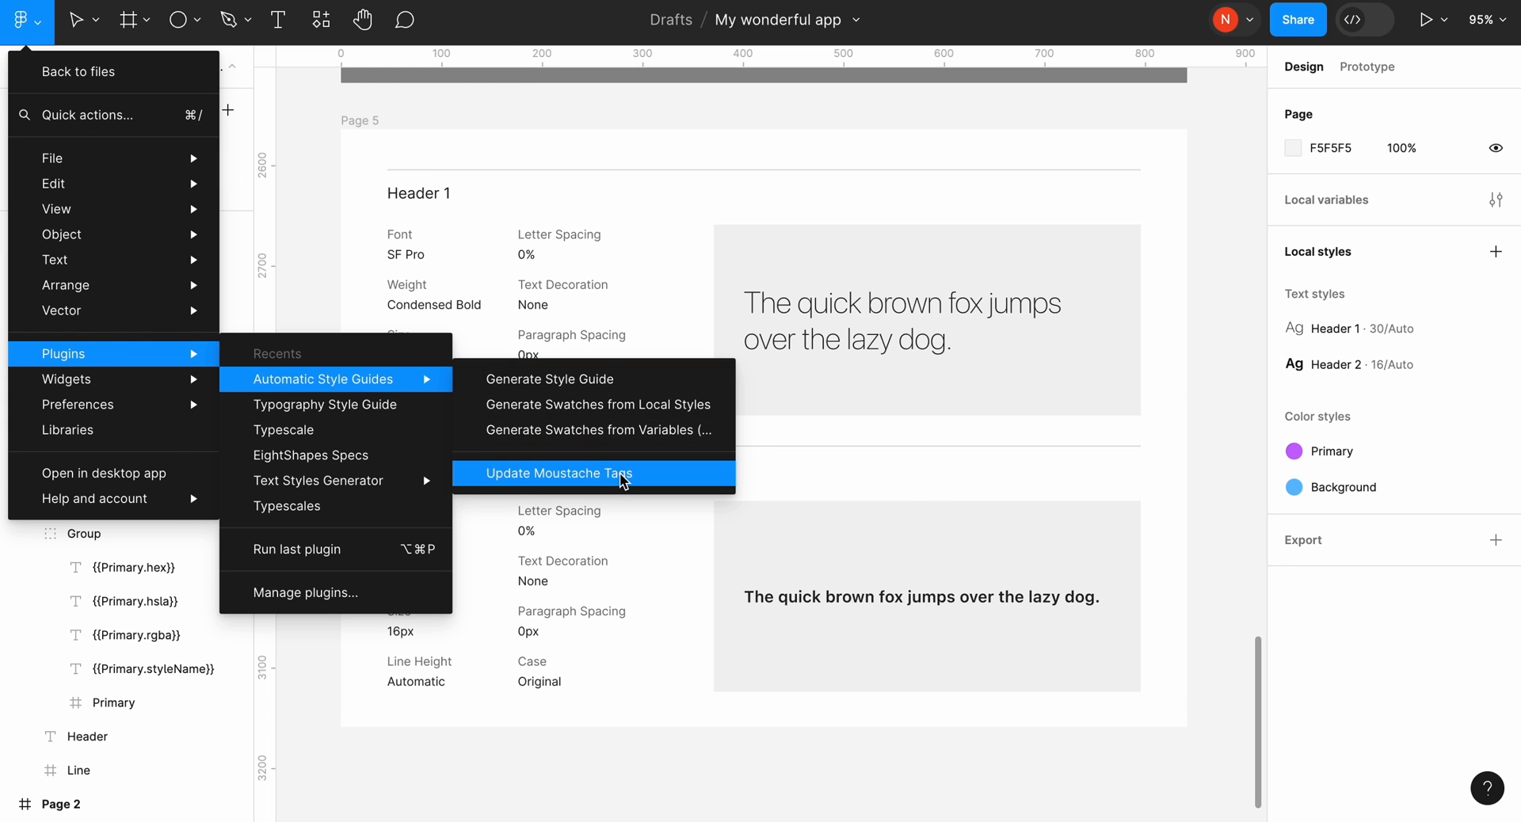
Step: Update the Style Guide's moustache tags and export its five page frames as a PDF
{"action": "left_click", "coordinate": [557, 474]}
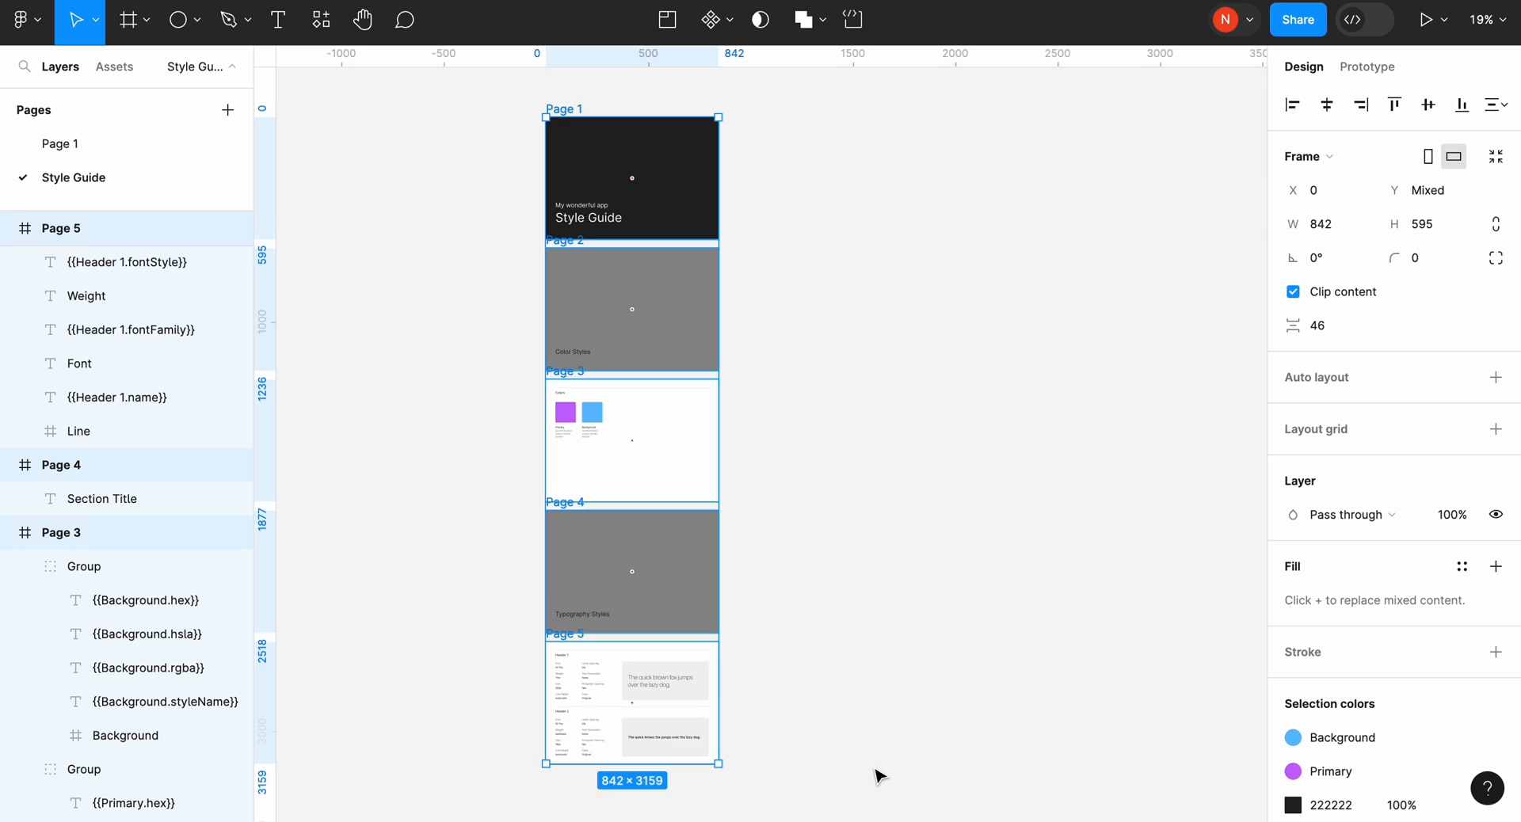
{"action": "left_click", "coordinate": [21, 19]}
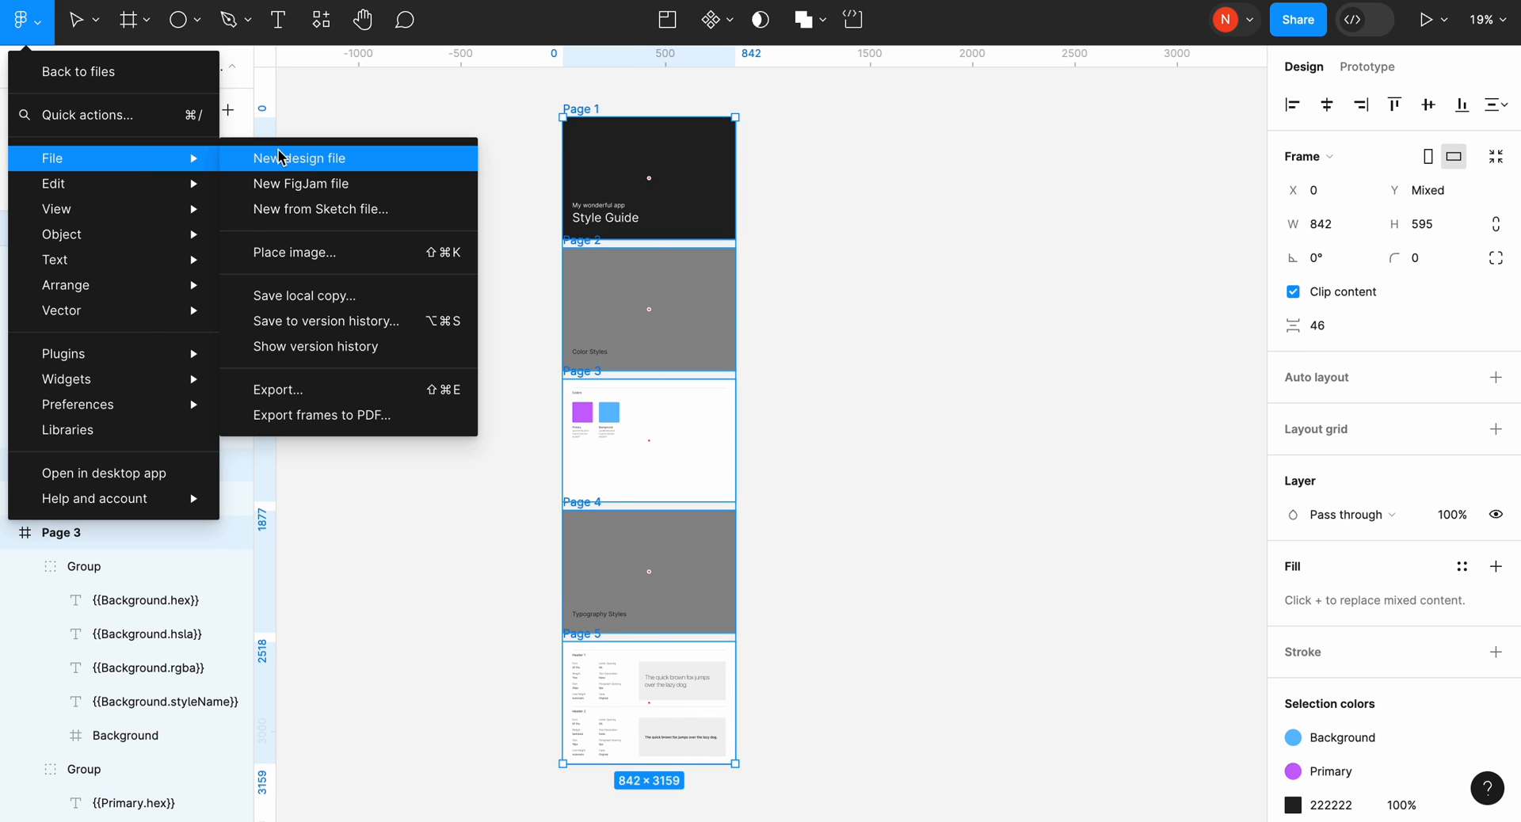
{"action": "left_click", "coordinate": [322, 415]}
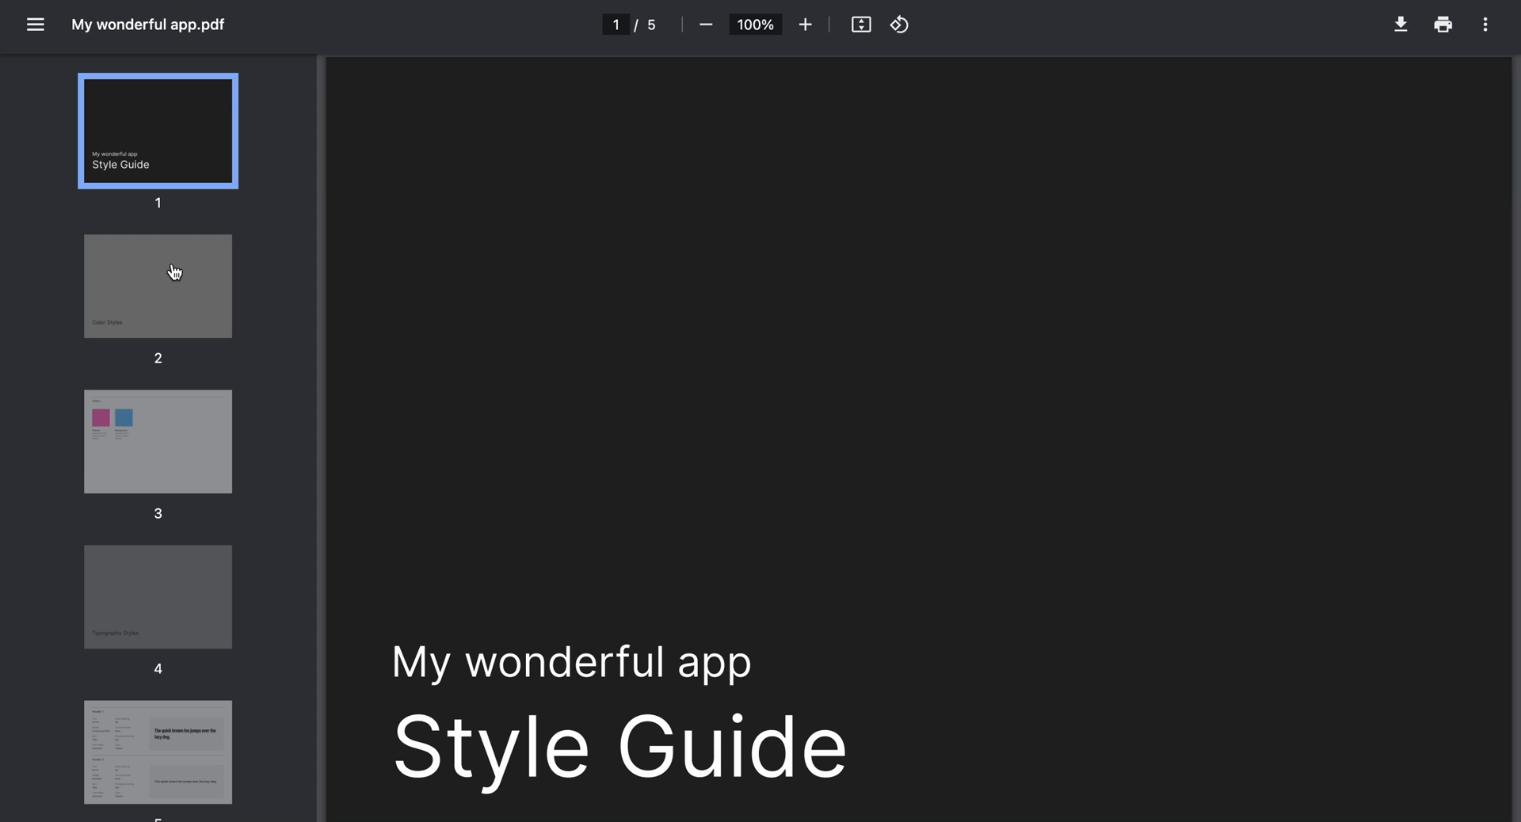
Step: View PDF pages 2–4: Color Styles, color swatches, Typography Styles
{"action": "left_click", "coordinate": [157, 285]}
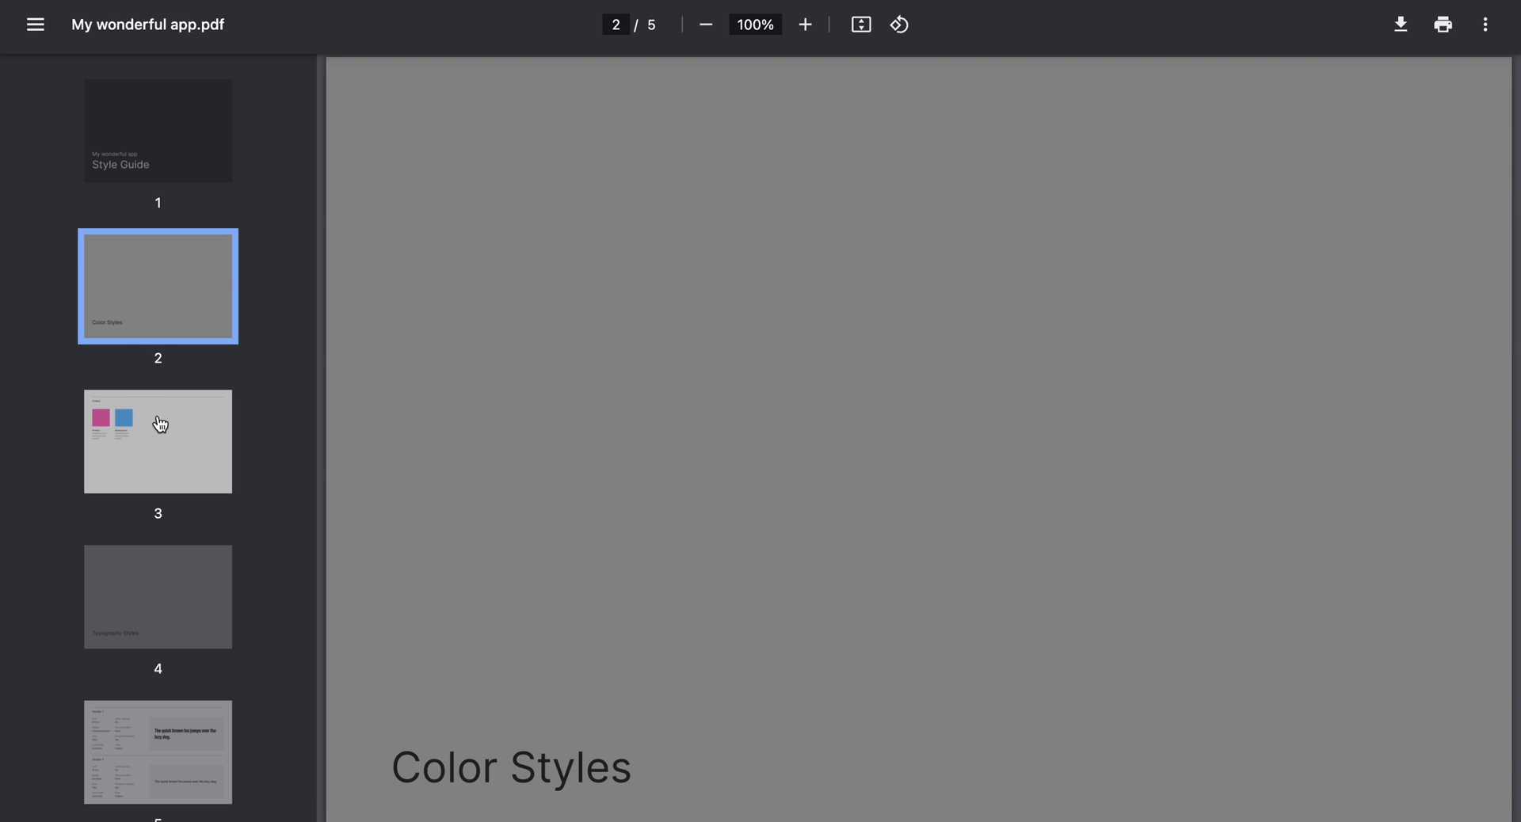
{"action": "left_click", "coordinate": [157, 440]}
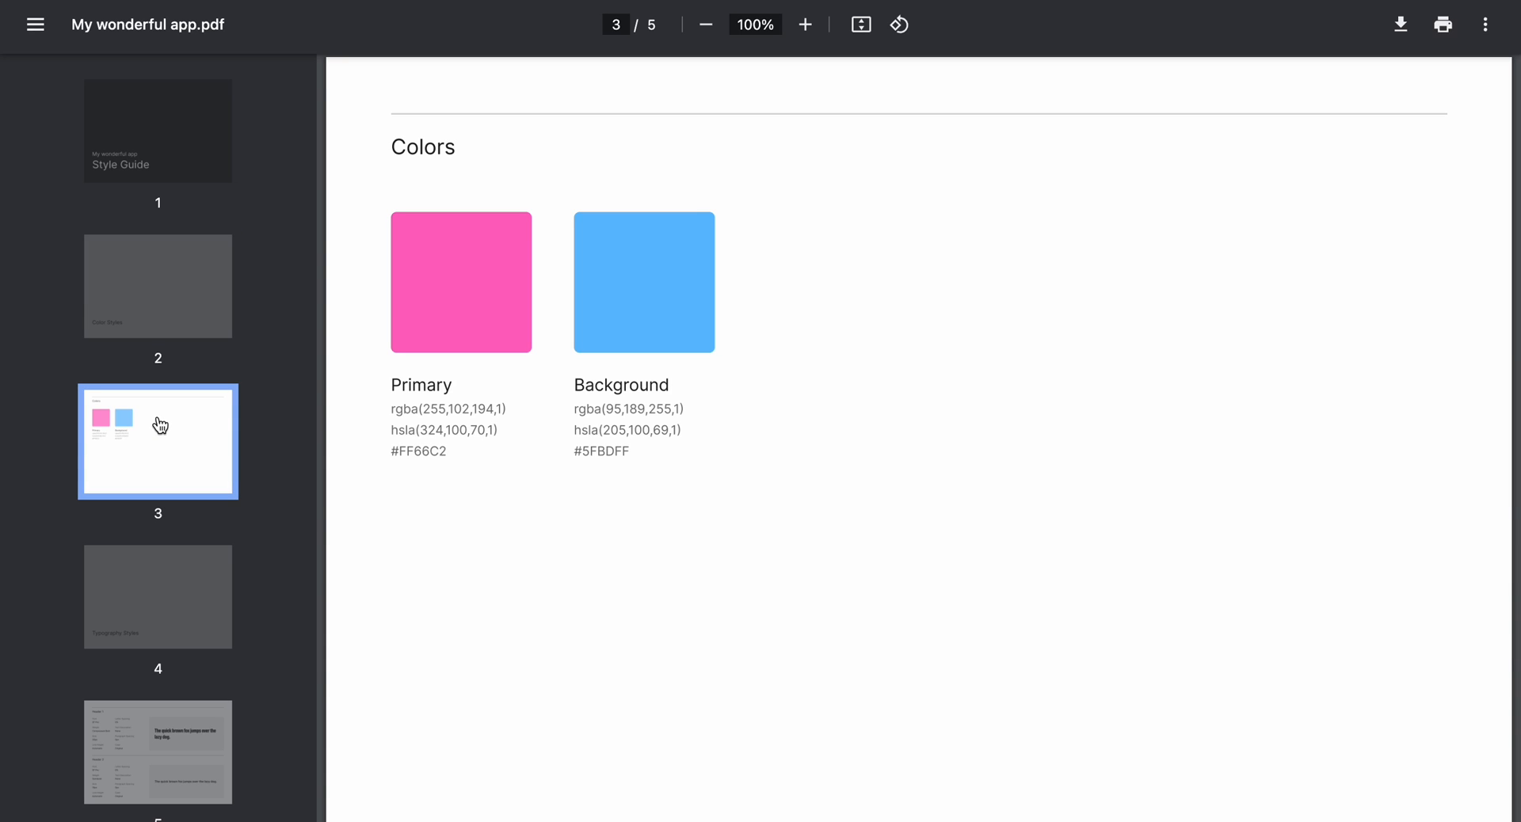
{"action": "left_click", "coordinate": [156, 596]}
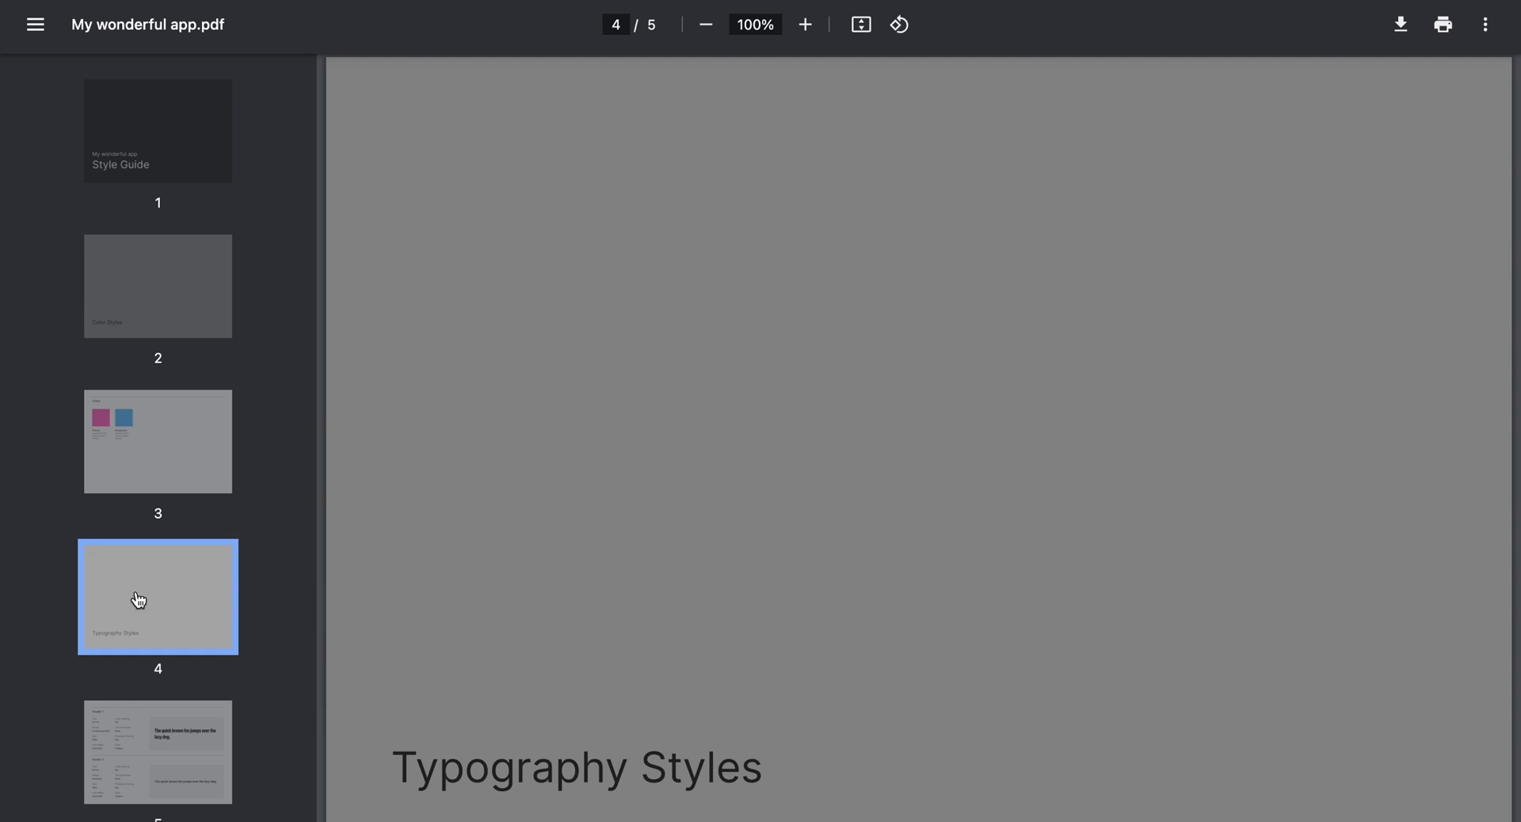